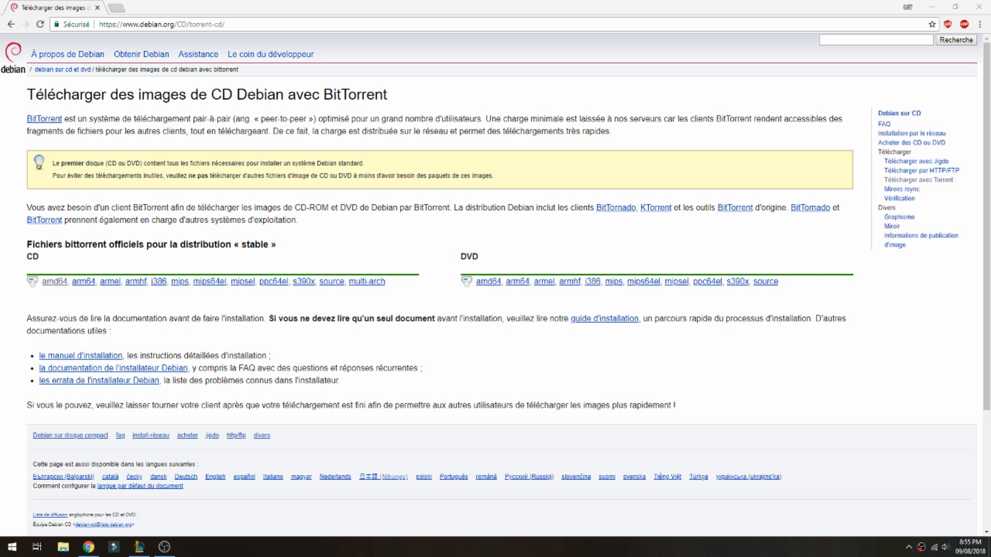
mouse_move(434, 546)
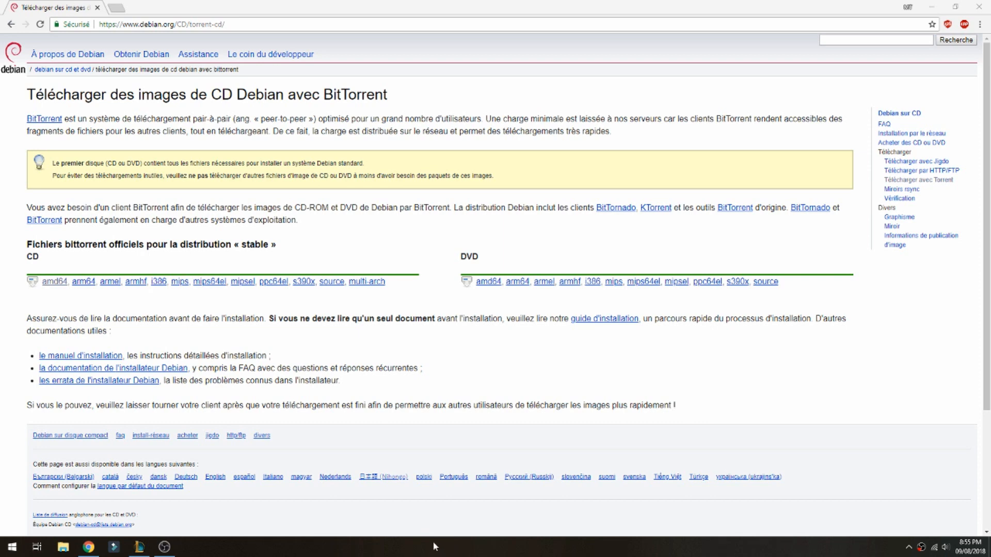
mouse_move(42, 124)
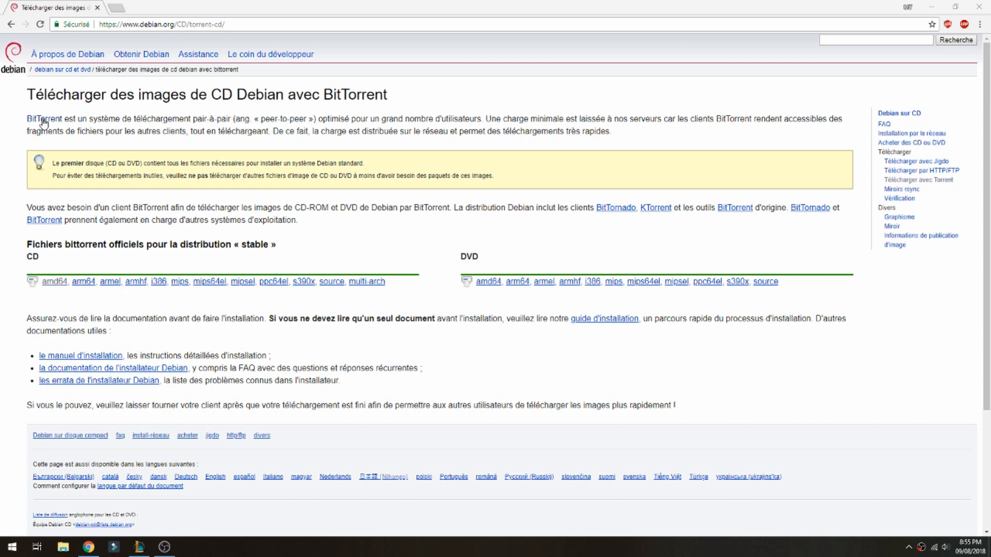
- Navigate to the Debian bt-cd amd64 torrent index and scroll to the file list
click(165, 25)
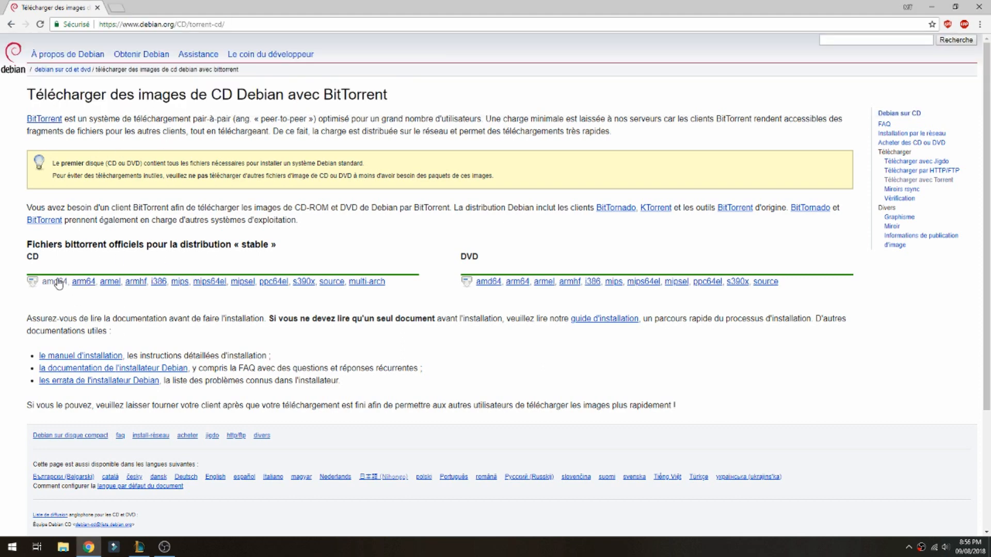
mouse_move(120, 298)
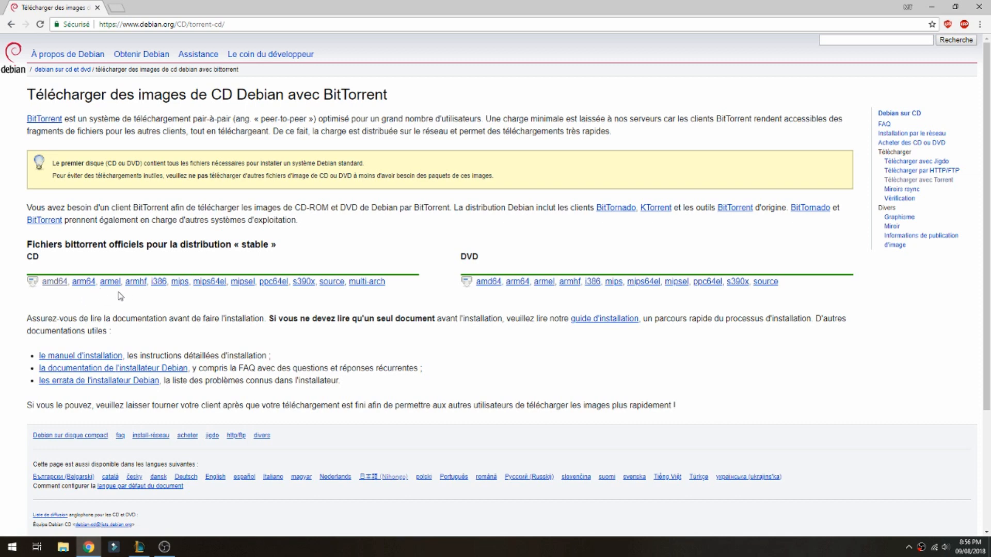
mouse_move(122, 290)
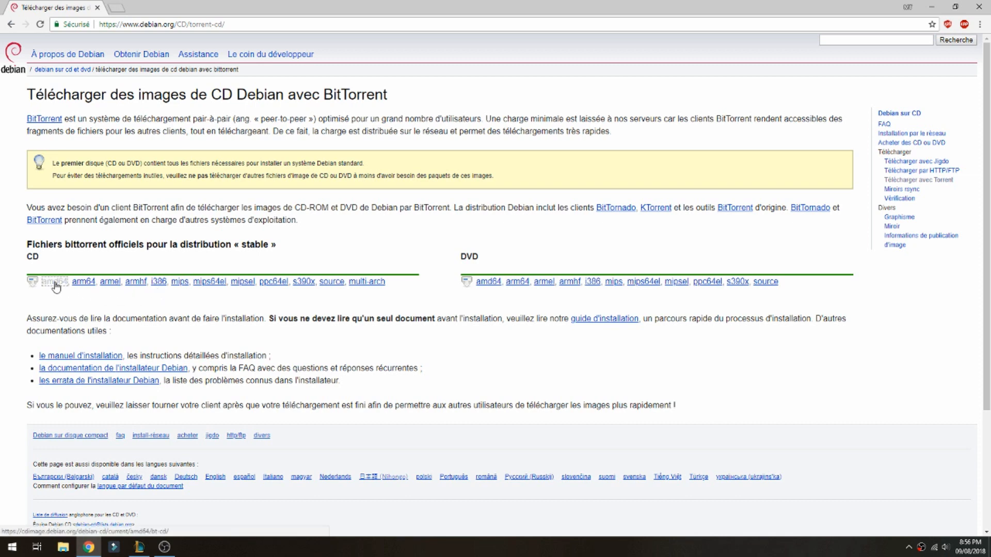
click(50, 282)
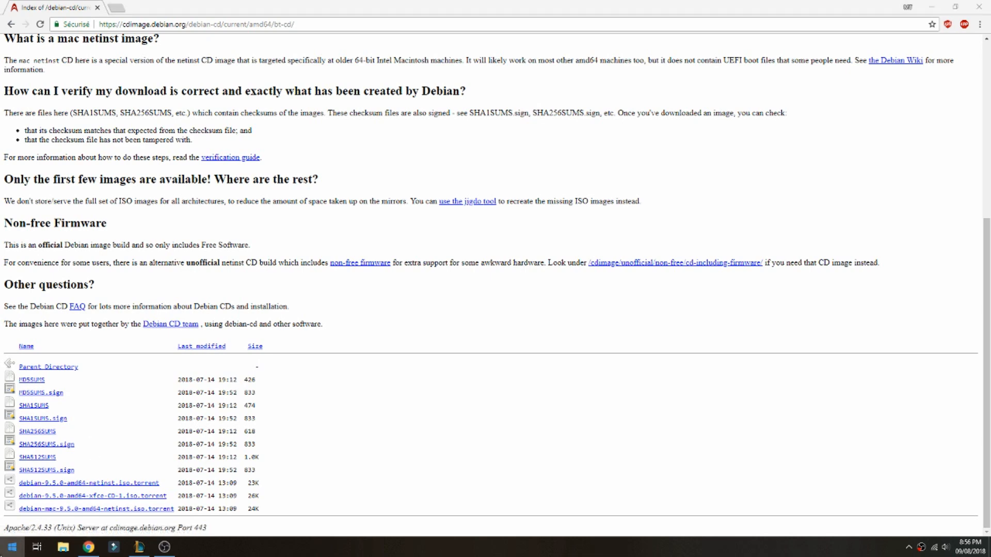
click(8, 543)
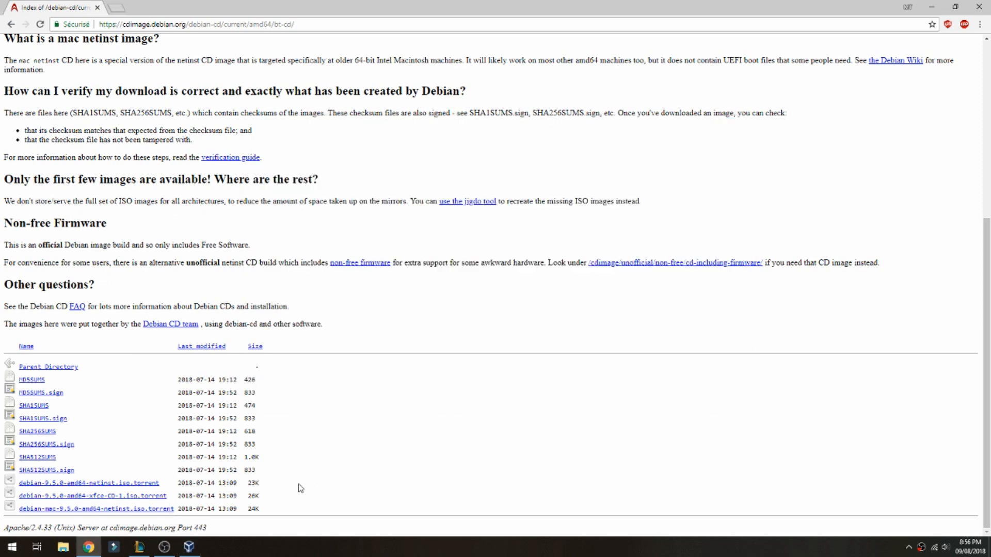
- Start a new virtual machine named debian 9.5 in the VirtualBox manager
click(183, 547)
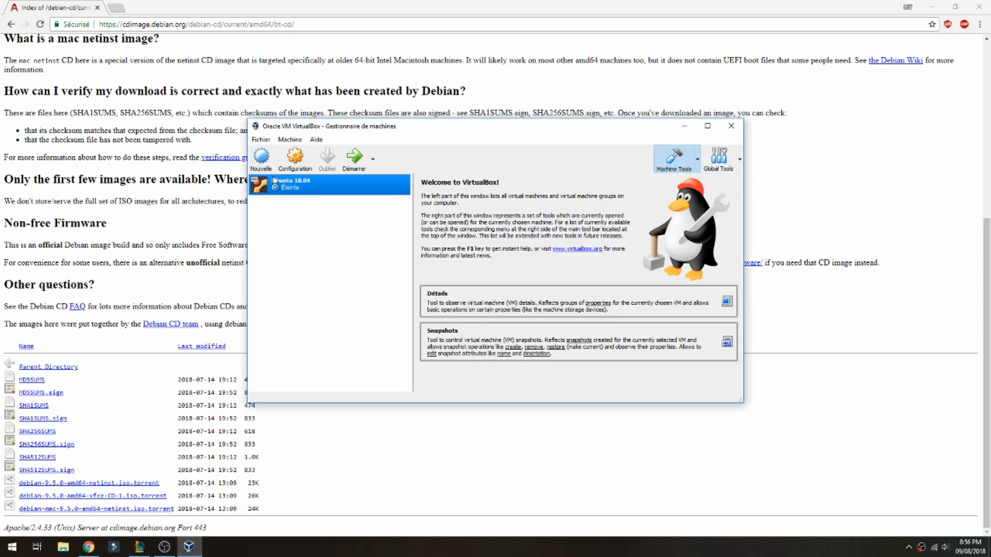
click(262, 156)
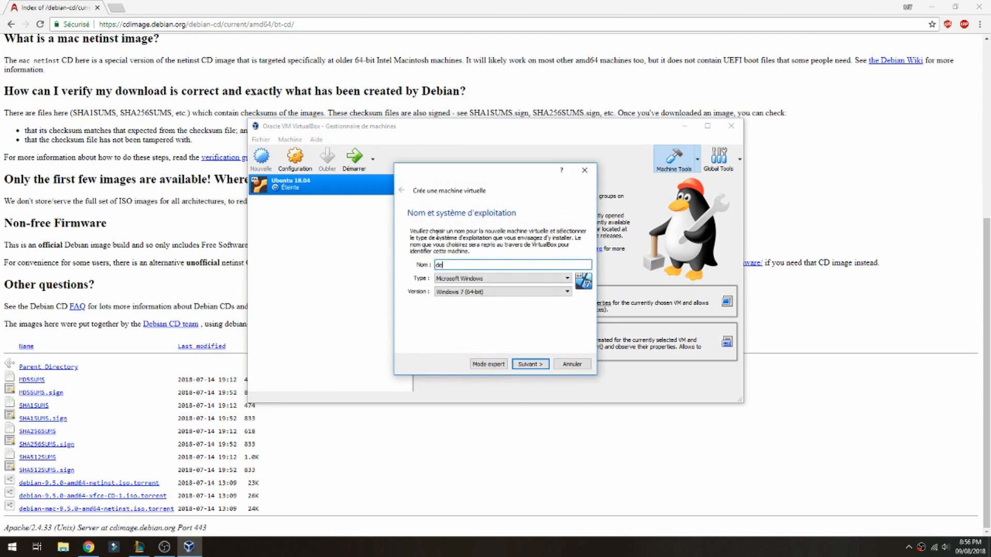
text(ebian 9.)
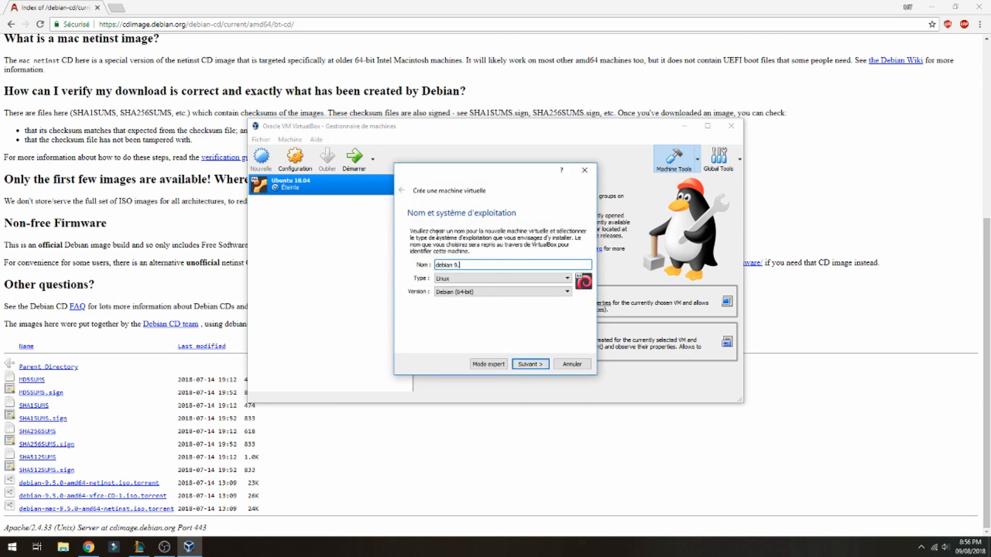
text(5)
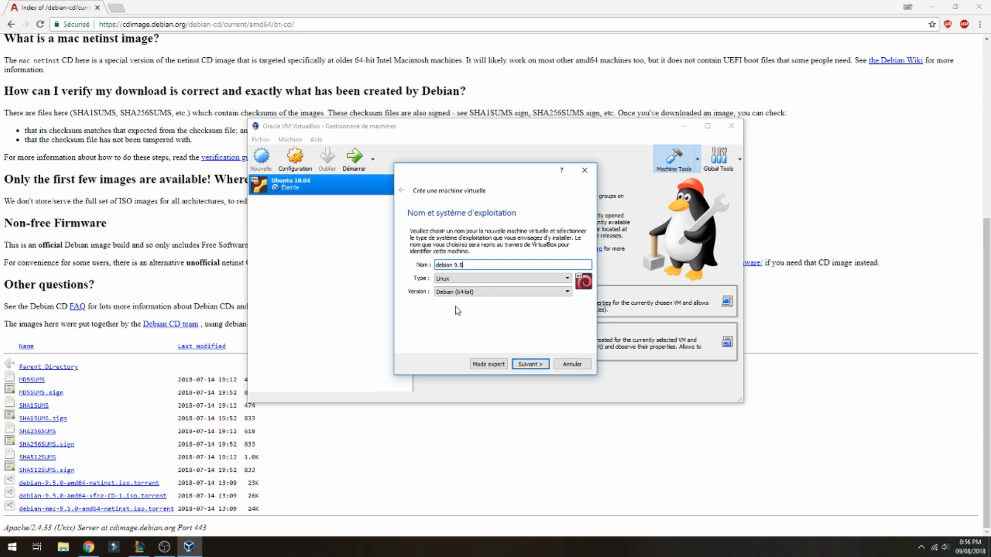
click(531, 363)
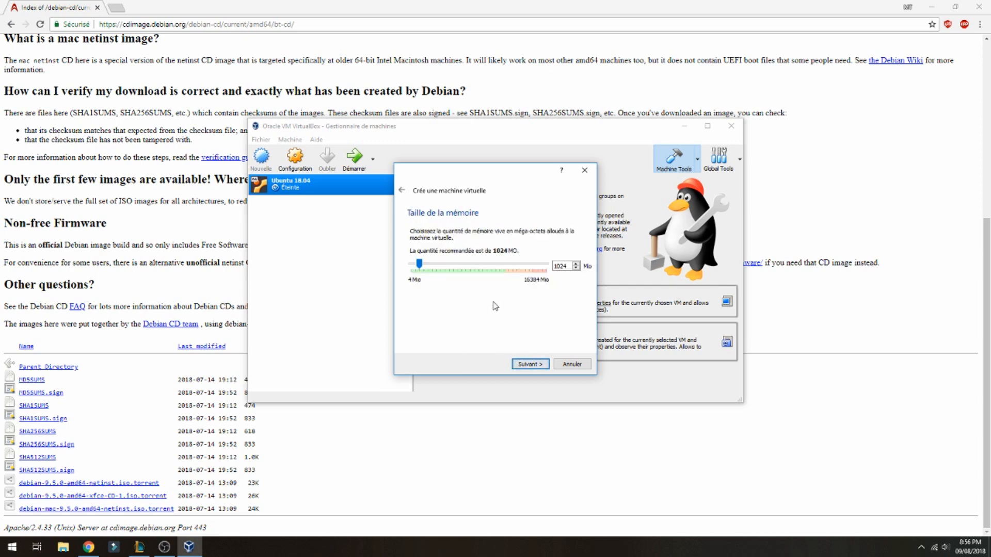
- Set the machine's memory to 4096 MB
drag(418, 263, 433, 263)
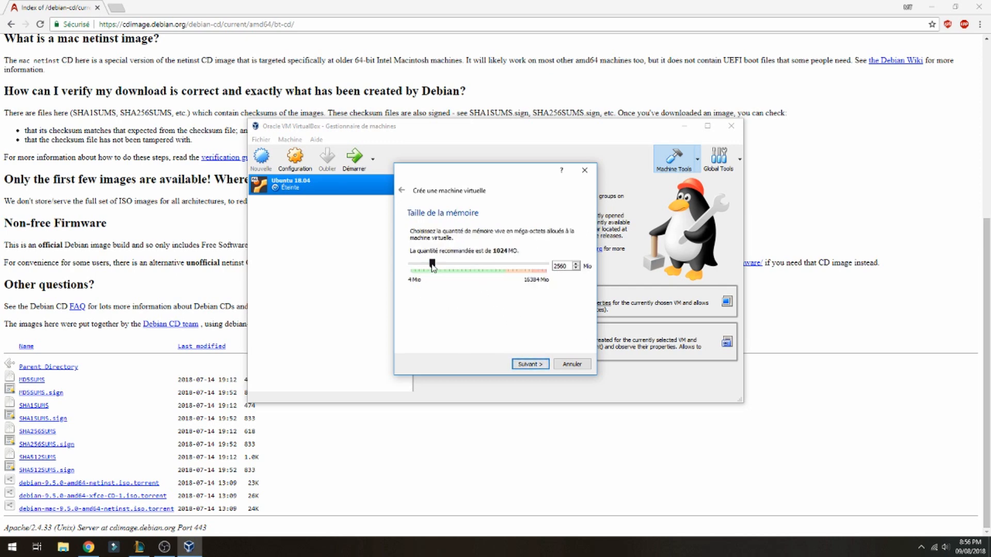
drag(431, 263, 446, 263)
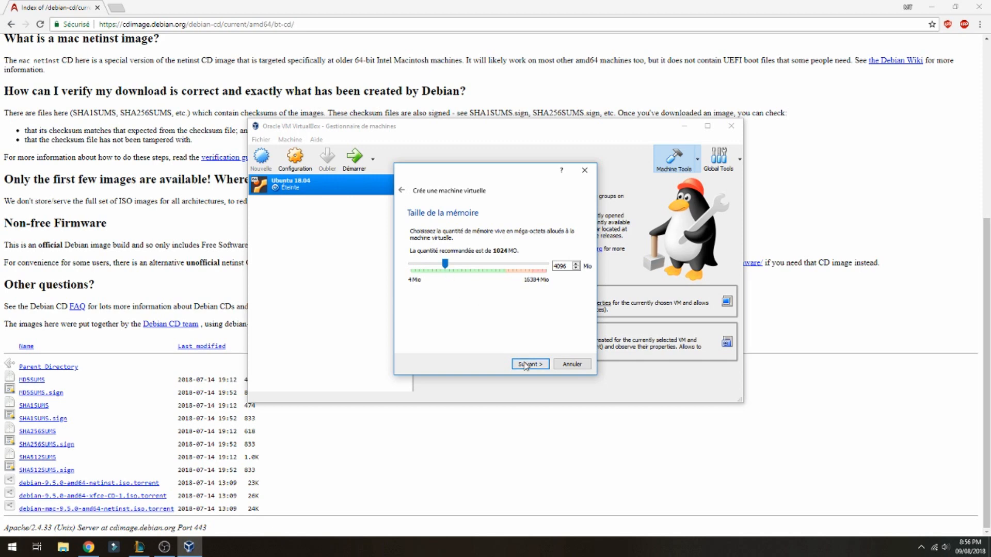
click(529, 364)
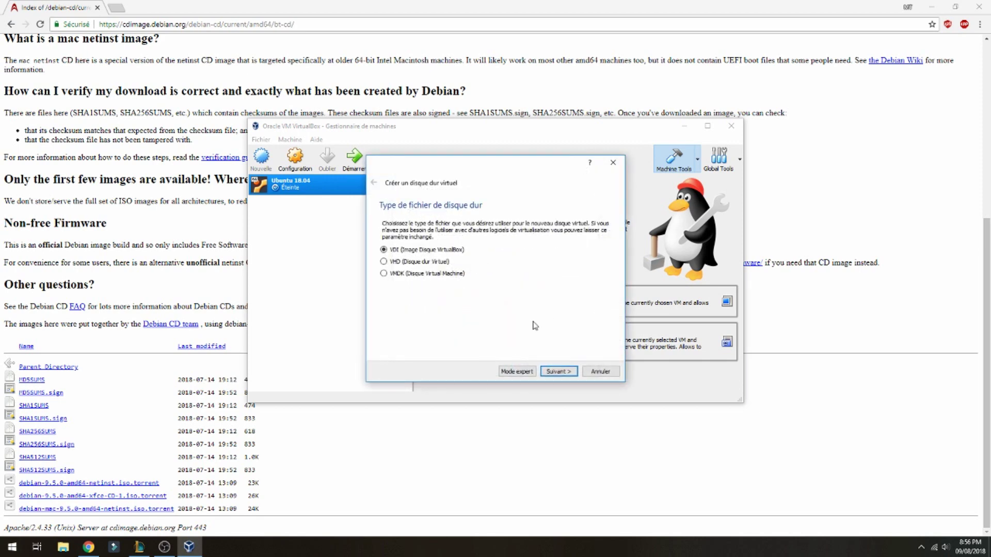
- Choose a dynamically allocated VDI disk enlarged to about 30 GB
click(559, 370)
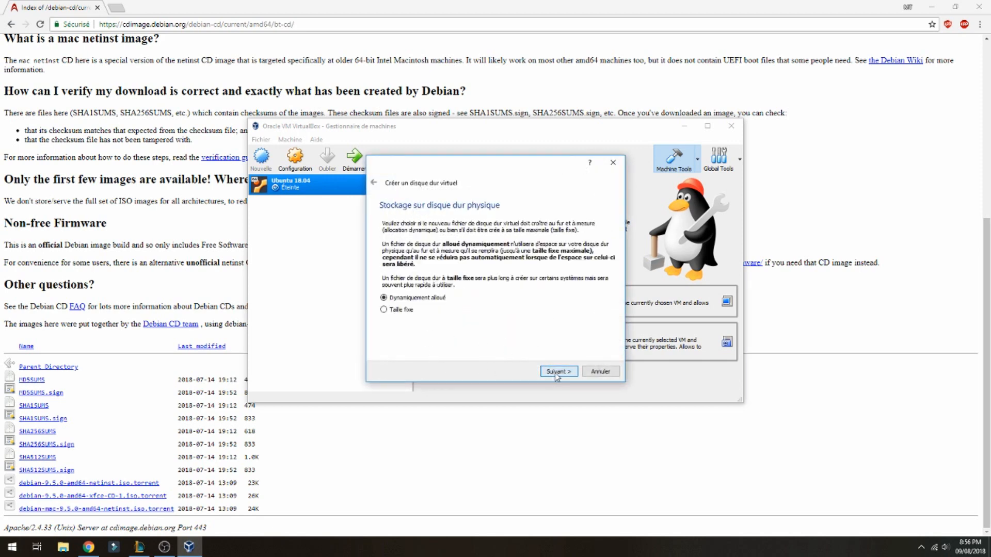
click(559, 371)
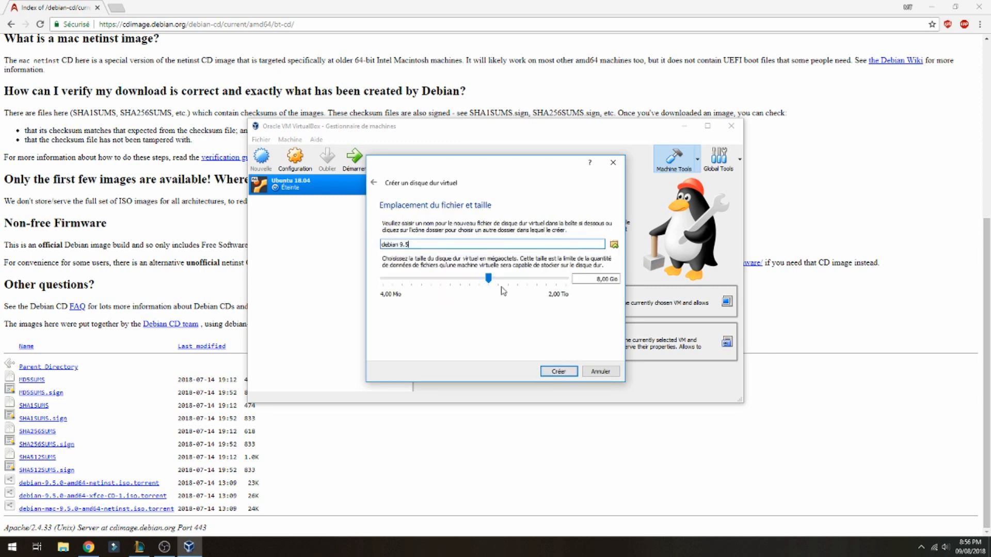
drag(488, 279, 506, 279)
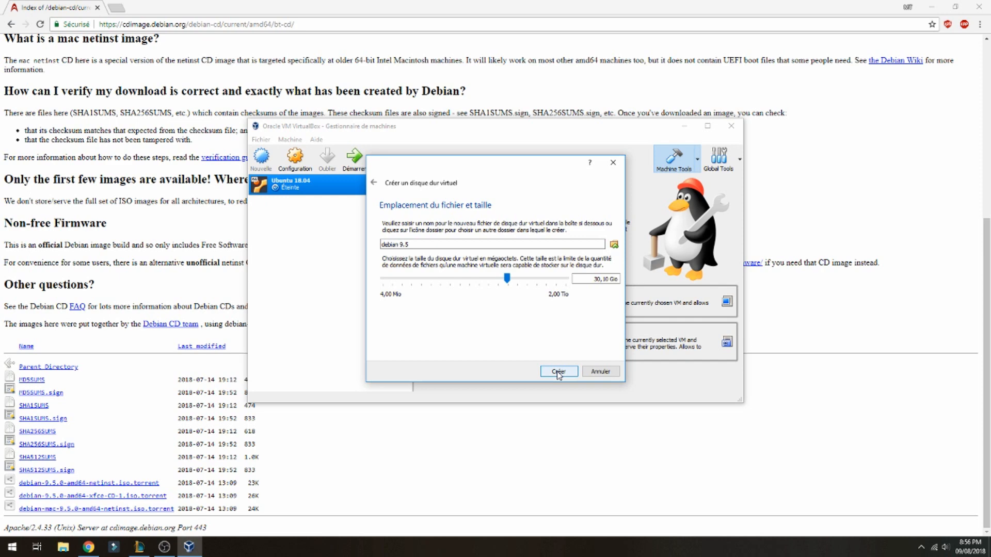
- Create the debian 9.5 machine and boot it from debian-9.5.0-amd64-netinst.iso
click(559, 371)
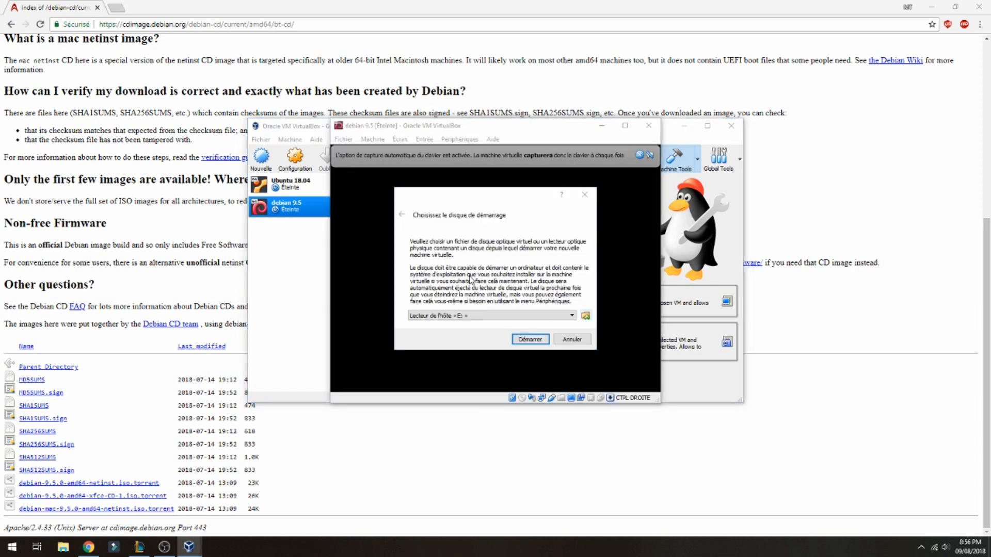
click(585, 316)
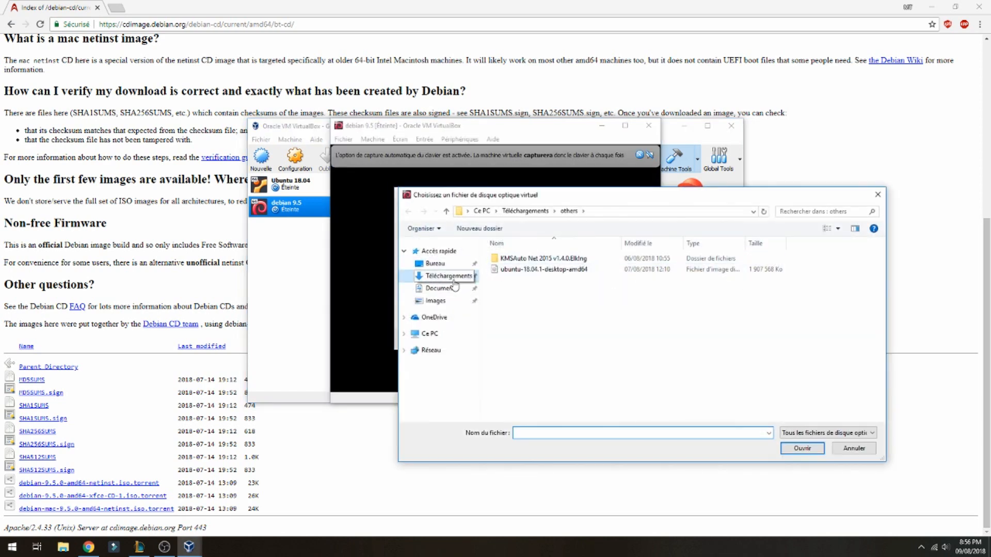
click(802, 448)
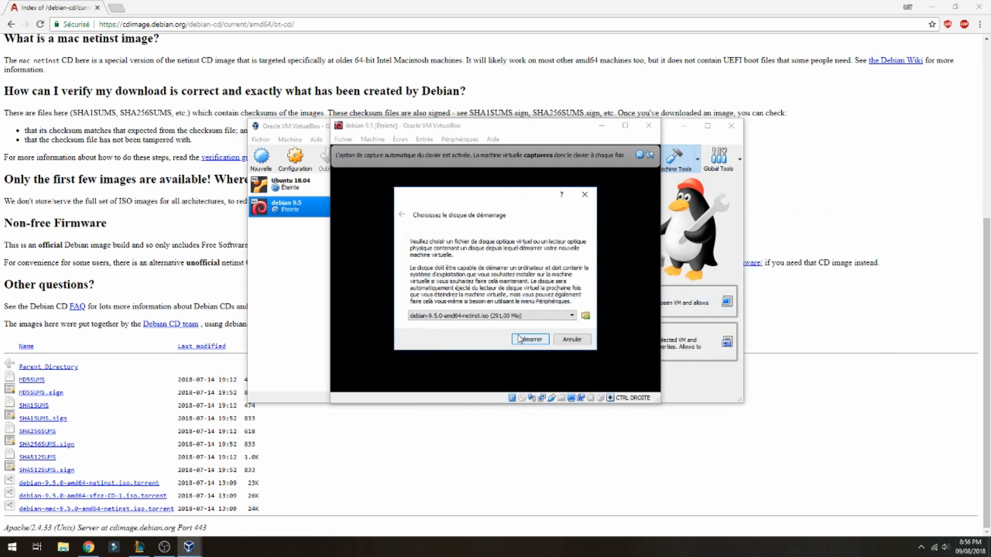
click(530, 339)
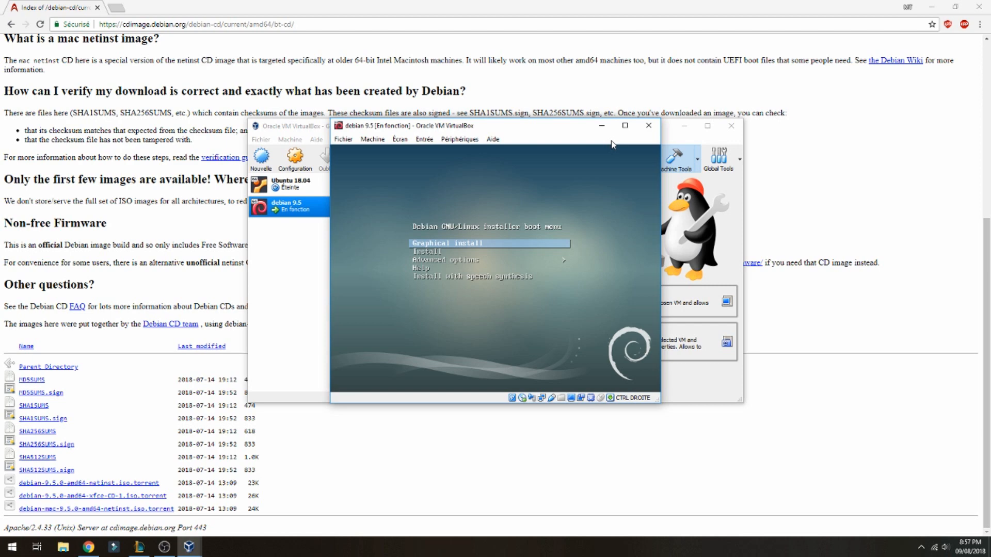
- Enlarge the VM window and launch Install from the Debian boot menu
click(626, 124)
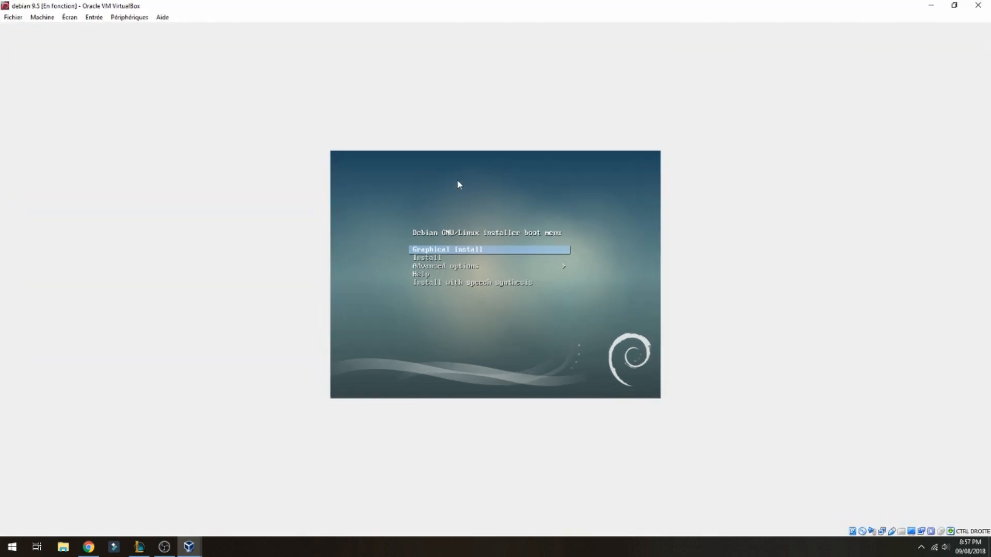
key(Down)
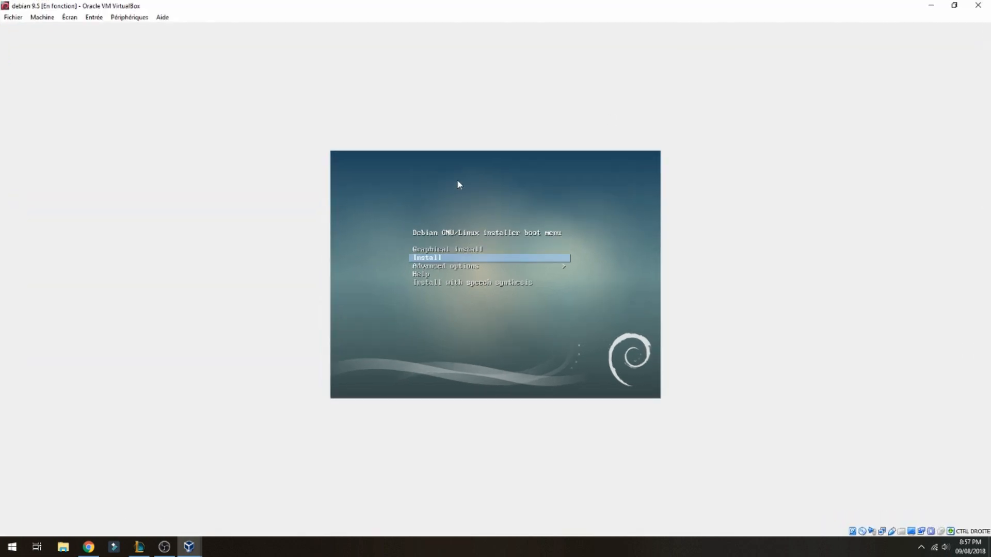
key(Up)
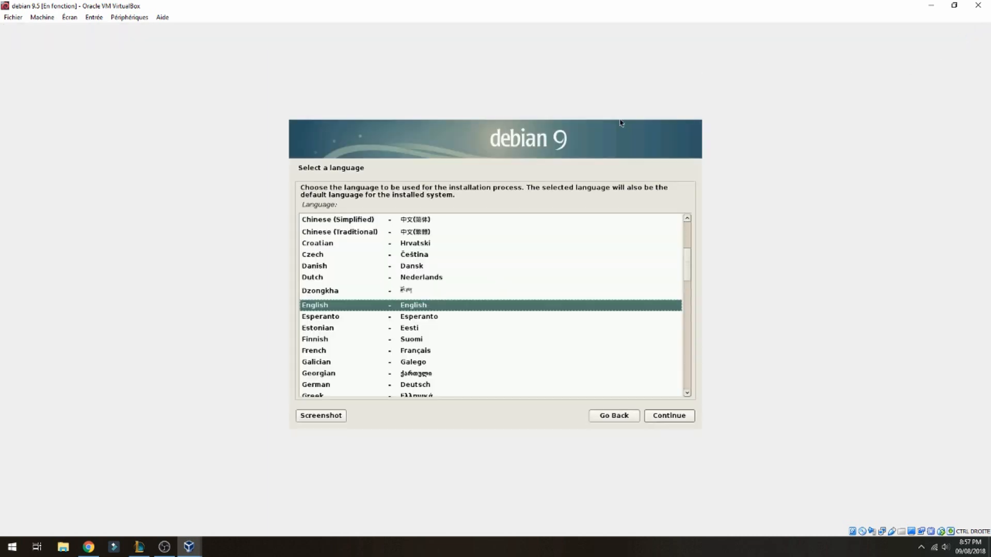
mouse_move(654, 413)
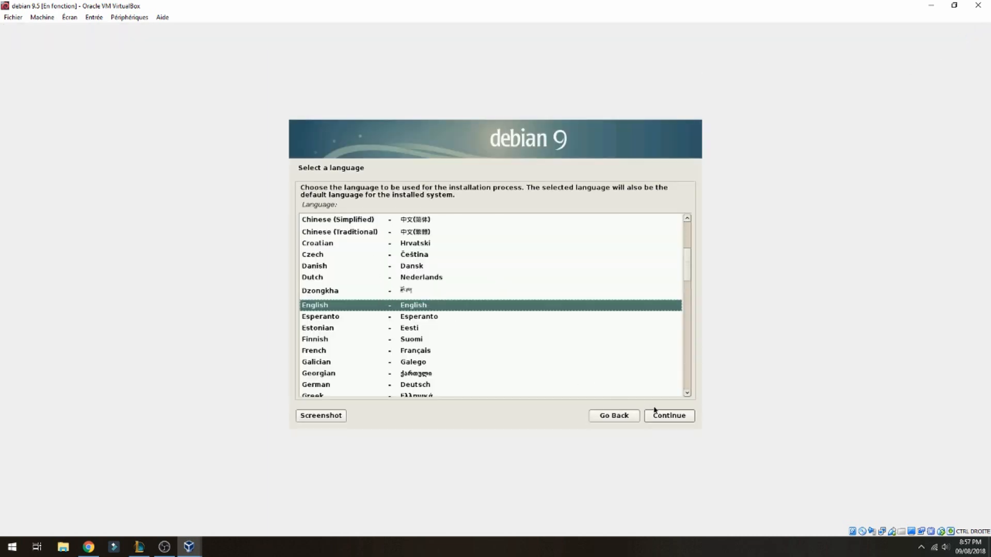
- Choose United States as the location and continue
click(669, 416)
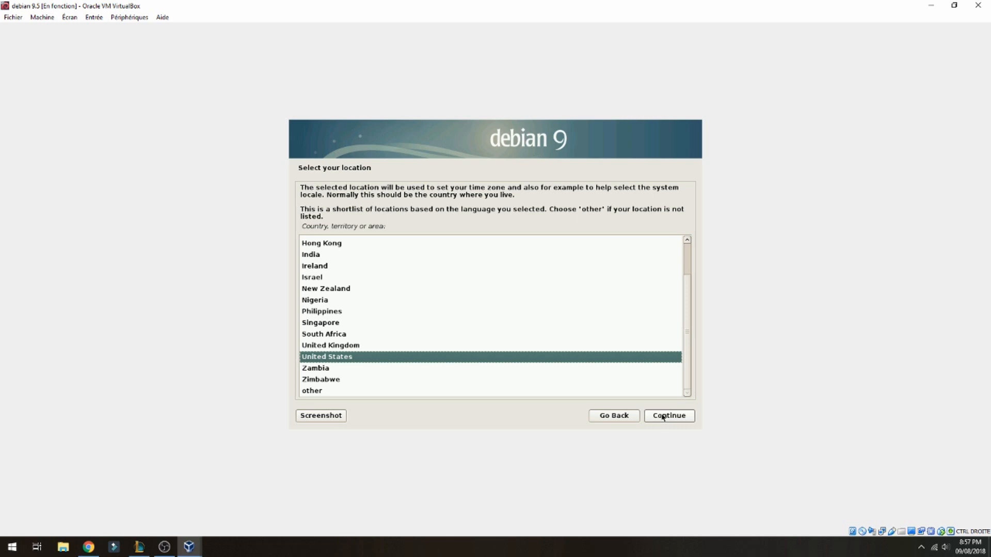
click(669, 416)
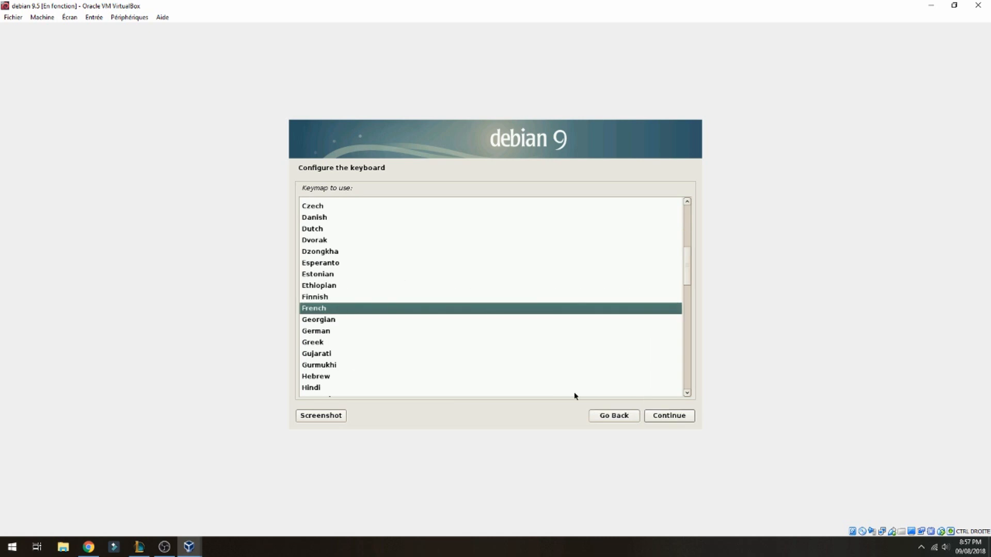
- Confirm the French keyboard layout so the installer loads its components
click(669, 415)
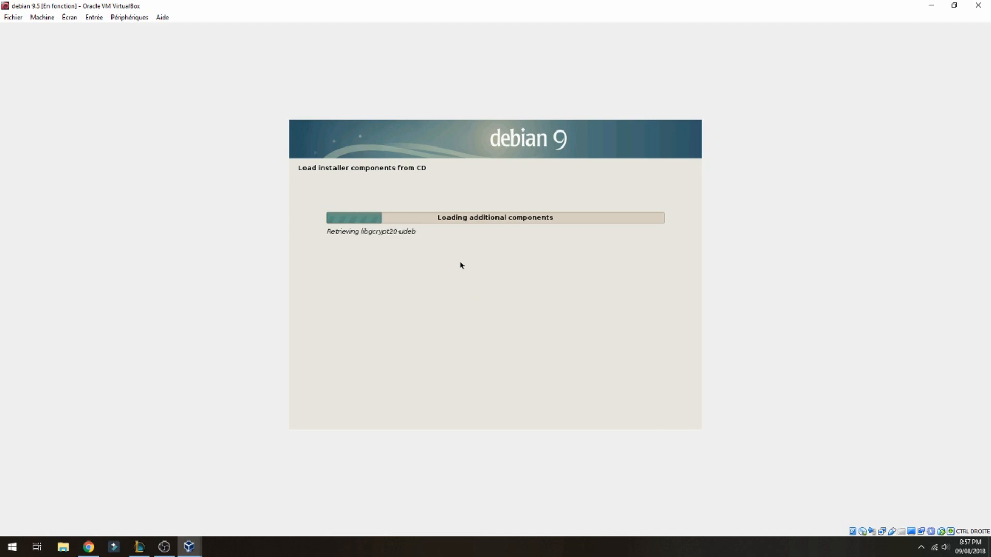
mouse_move(370, 446)
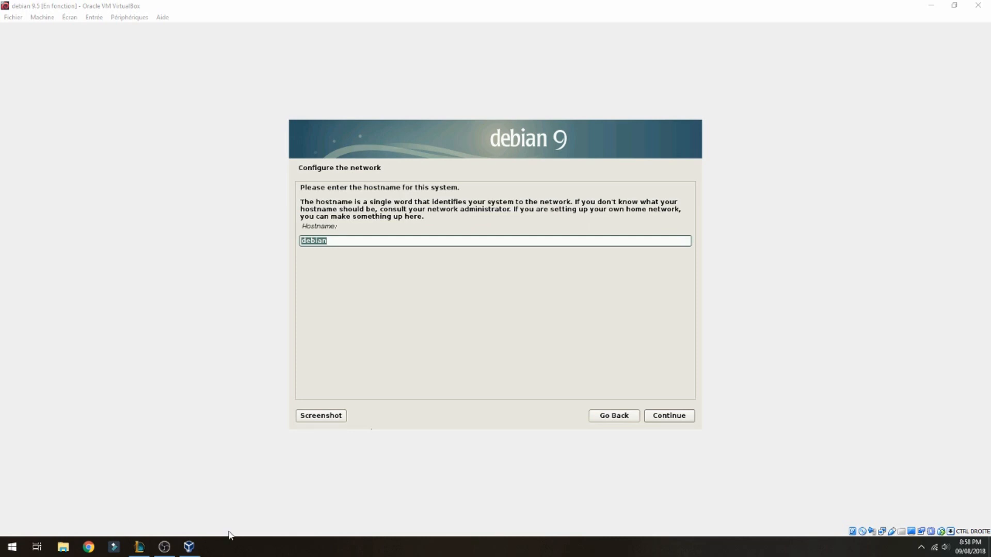
mouse_move(372, 237)
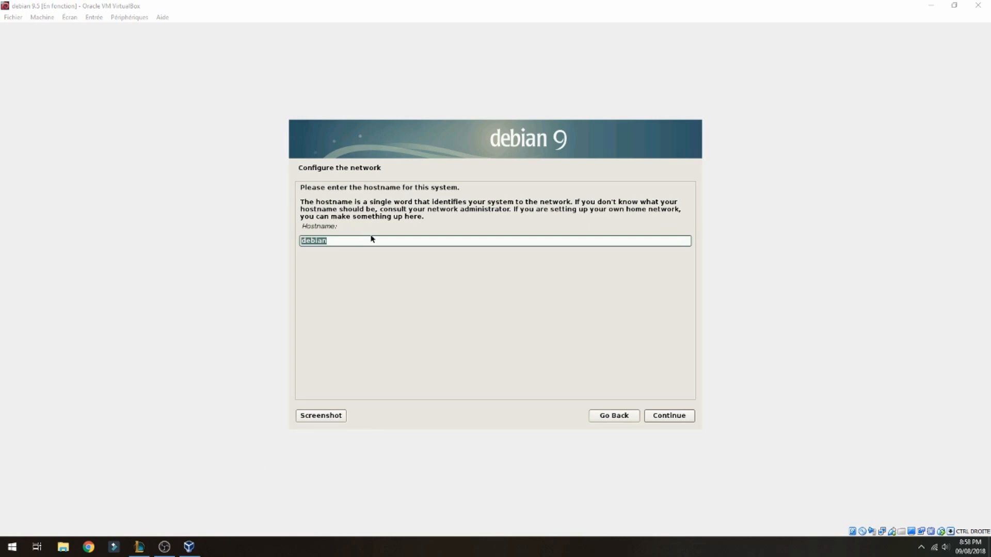
mouse_move(372, 237)
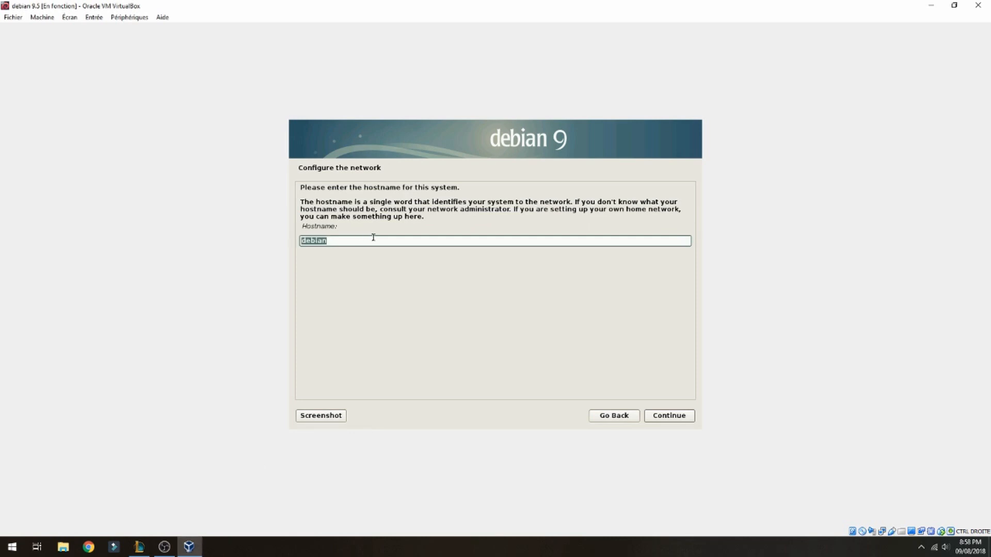
- Set the hostname to mtsoftw and continue with an empty domain name
text(mtsoftw)
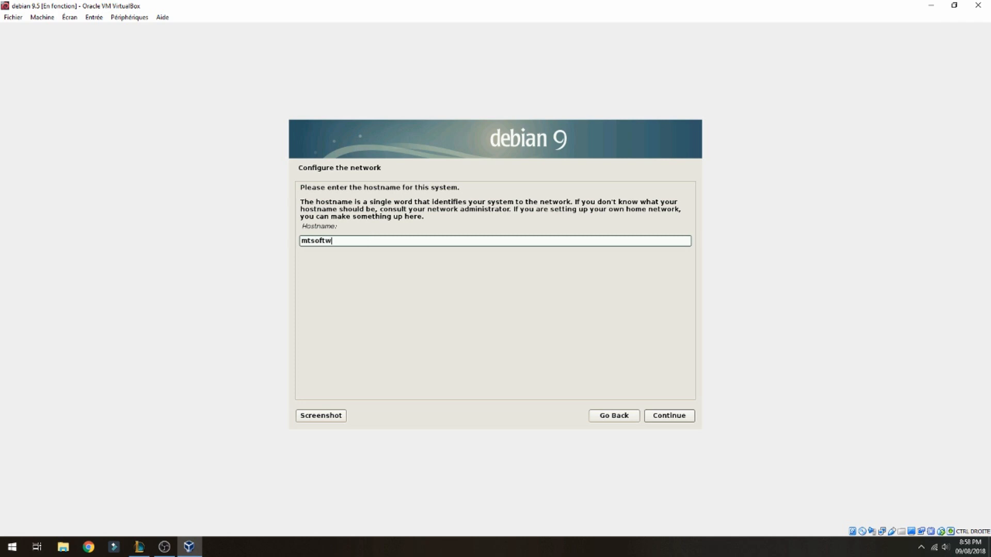
click(669, 417)
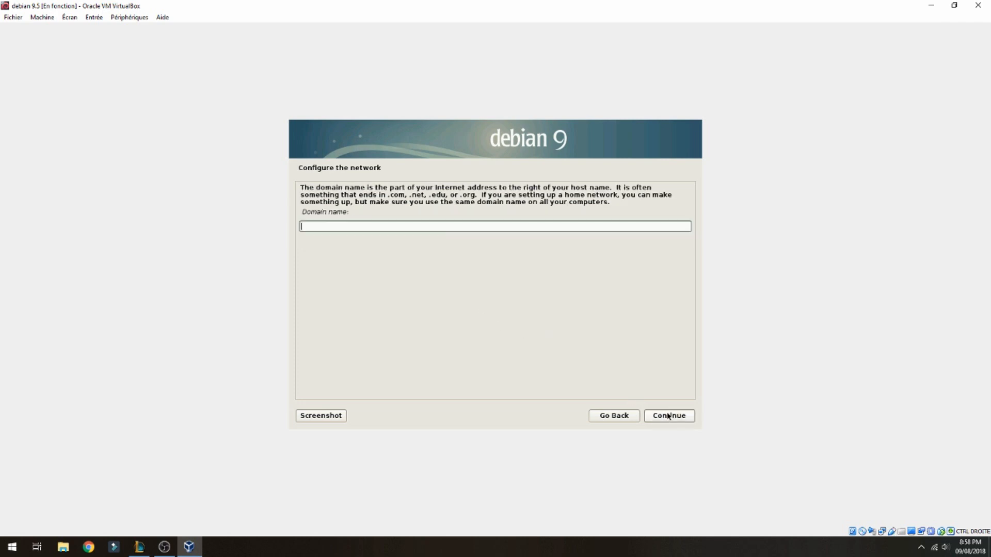
mouse_move(644, 410)
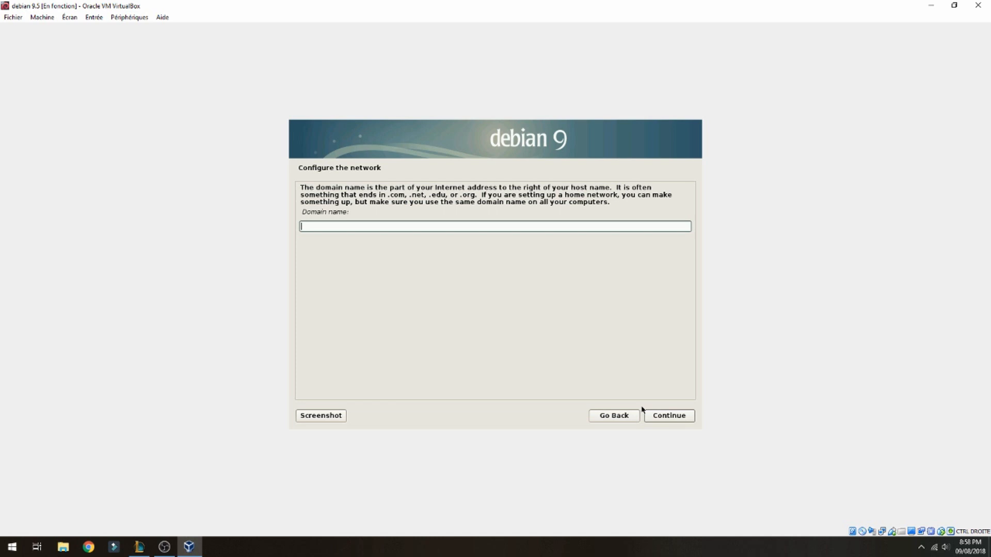
click(669, 415)
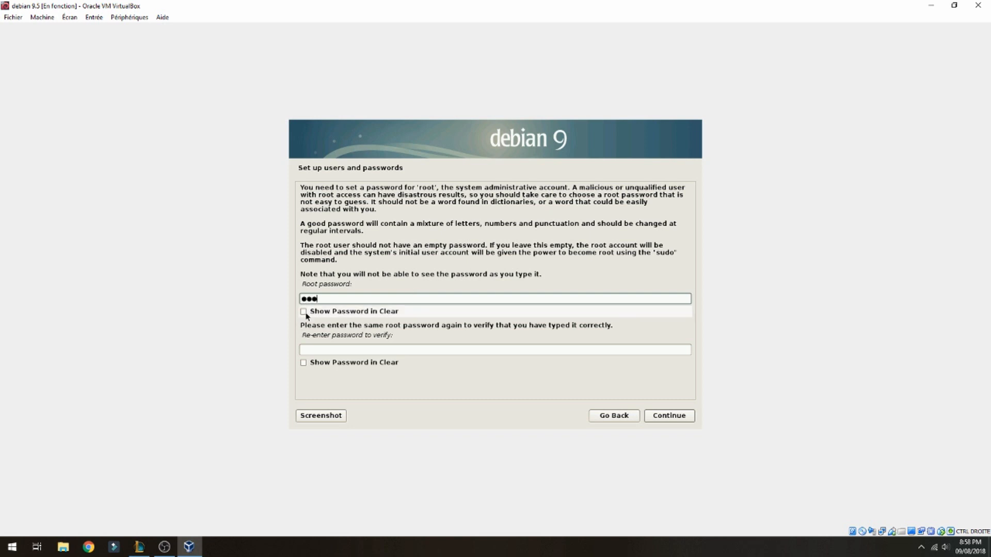
- Check the root password in clear text and confirm the matching root passwords
click(303, 311)
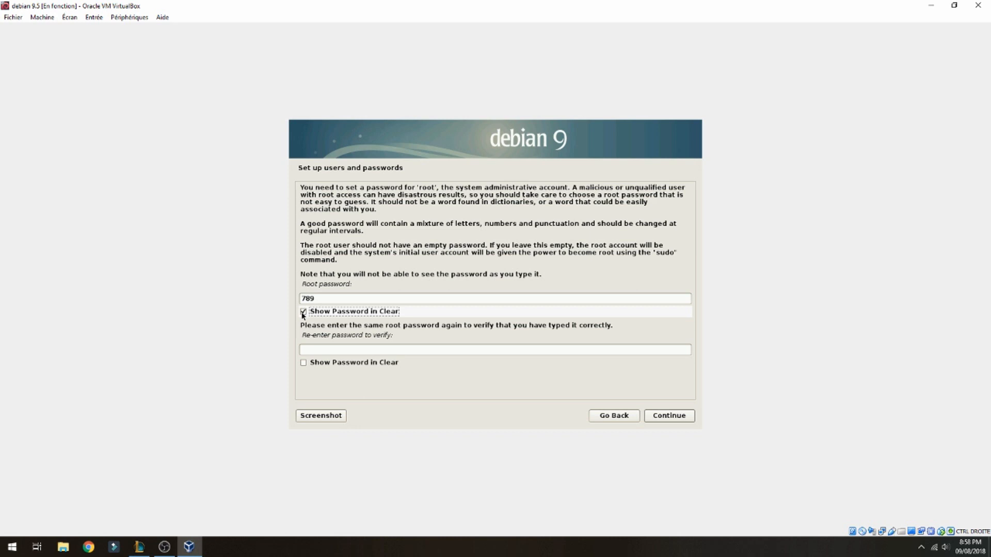
click(303, 312)
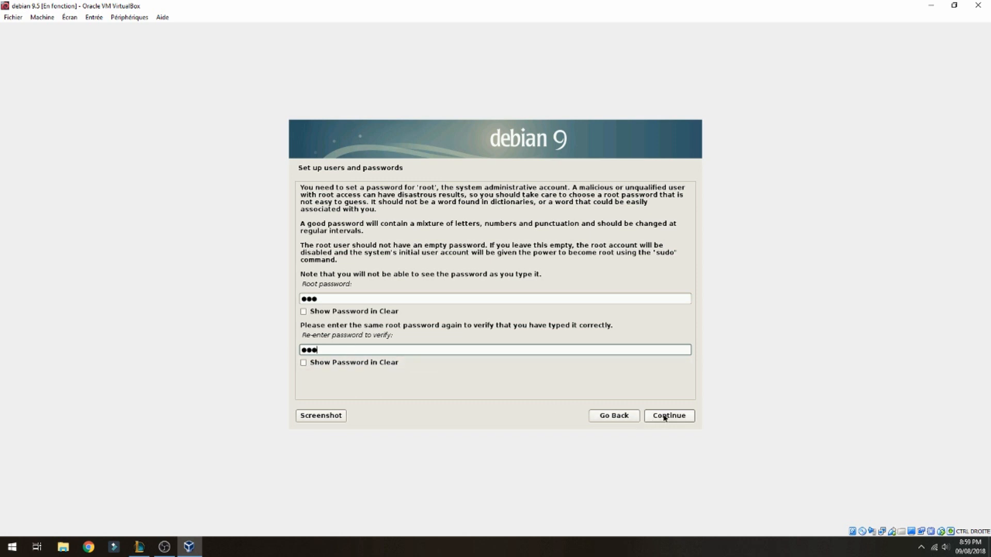
click(669, 415)
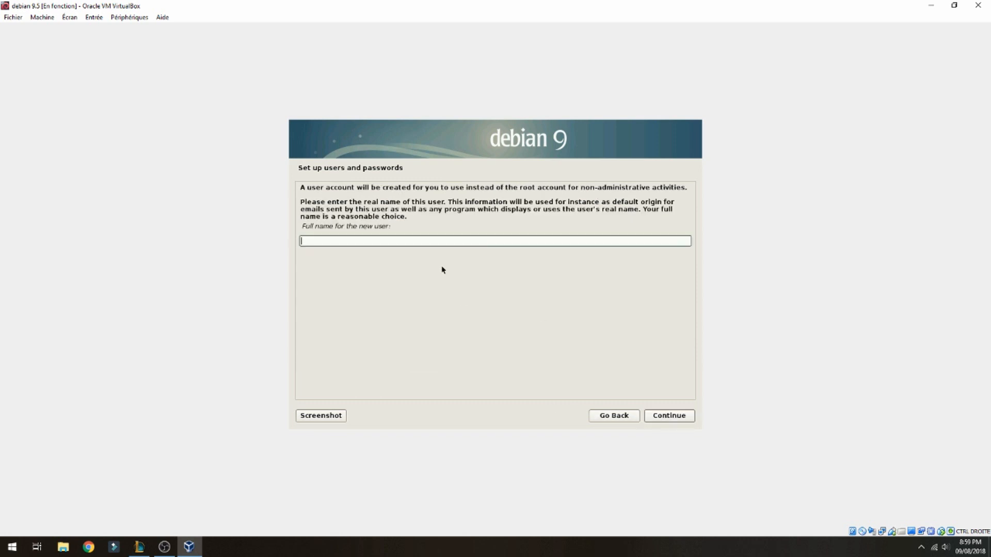
- Create user turki with the suggested username and confirm its password
text(turki)
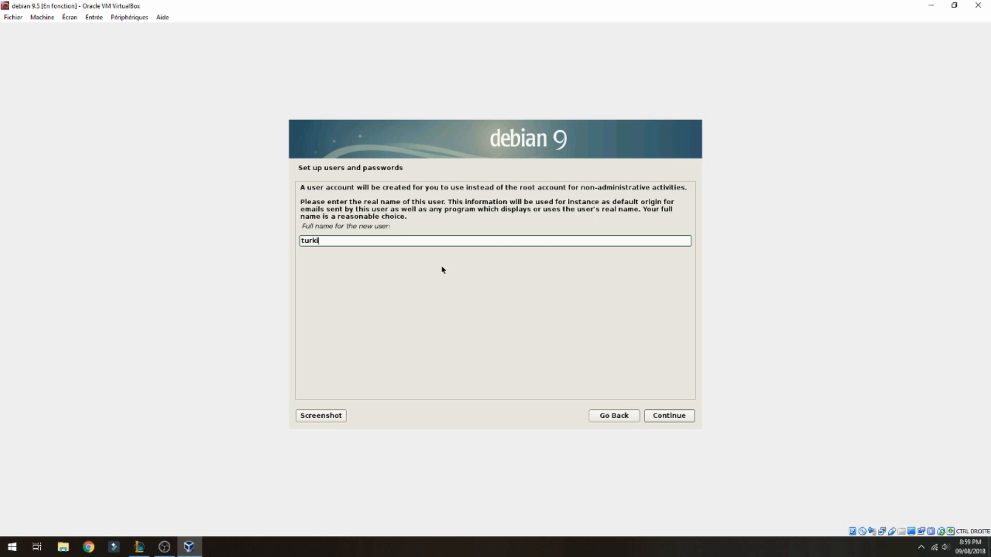
click(669, 416)
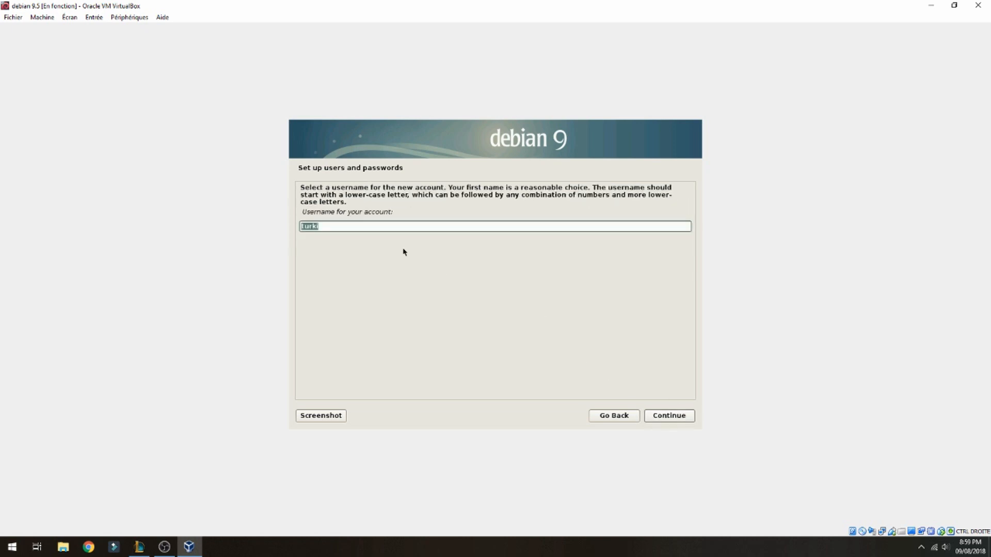
mouse_move(676, 434)
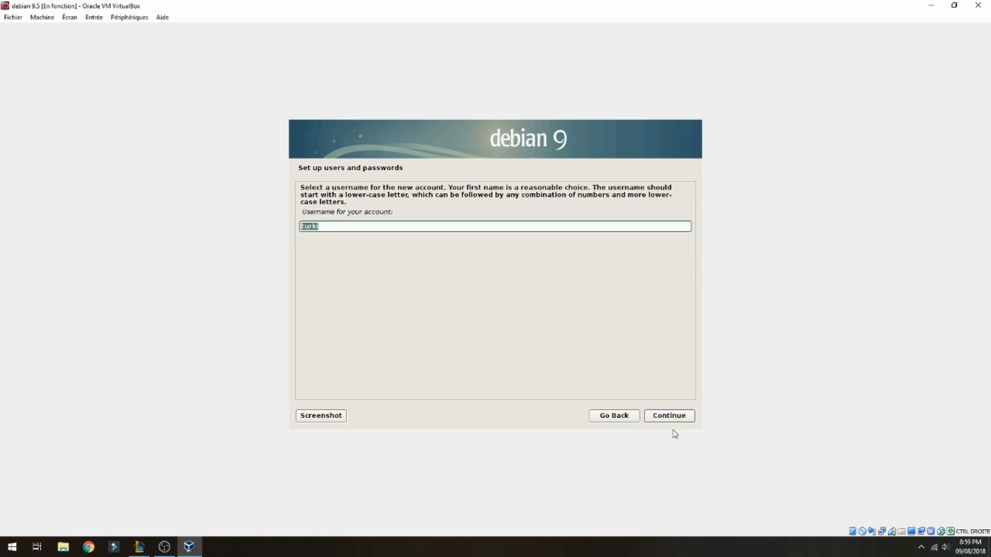
click(669, 415)
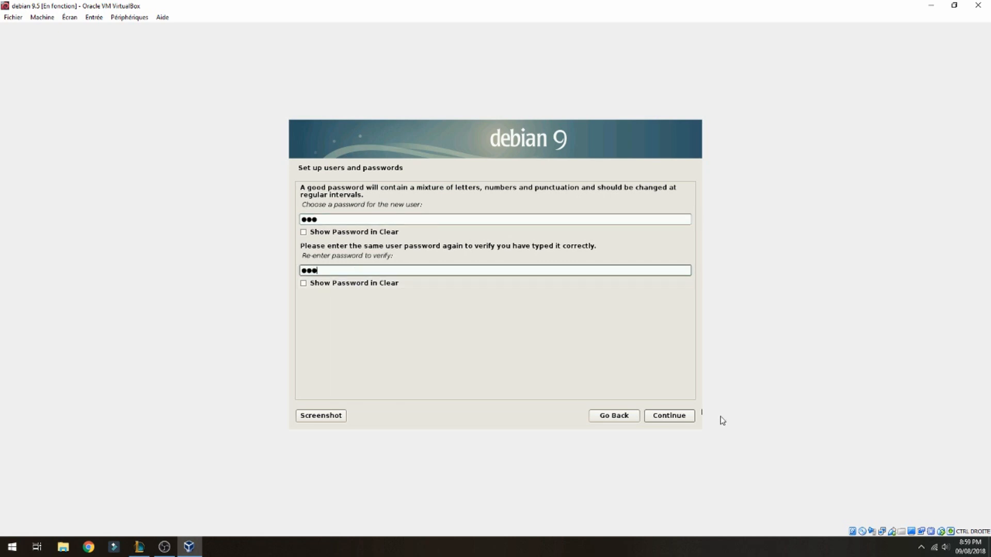
click(669, 415)
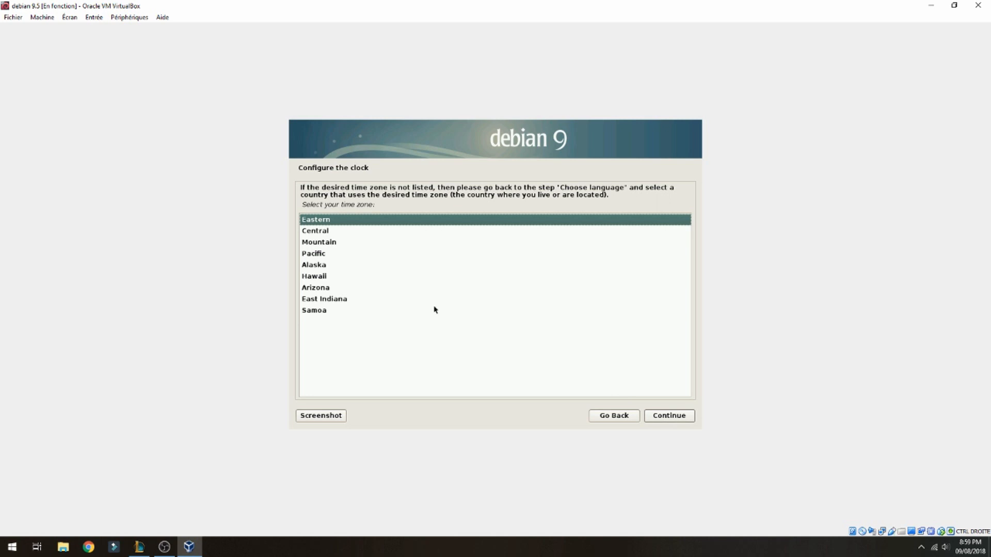
mouse_move(428, 300)
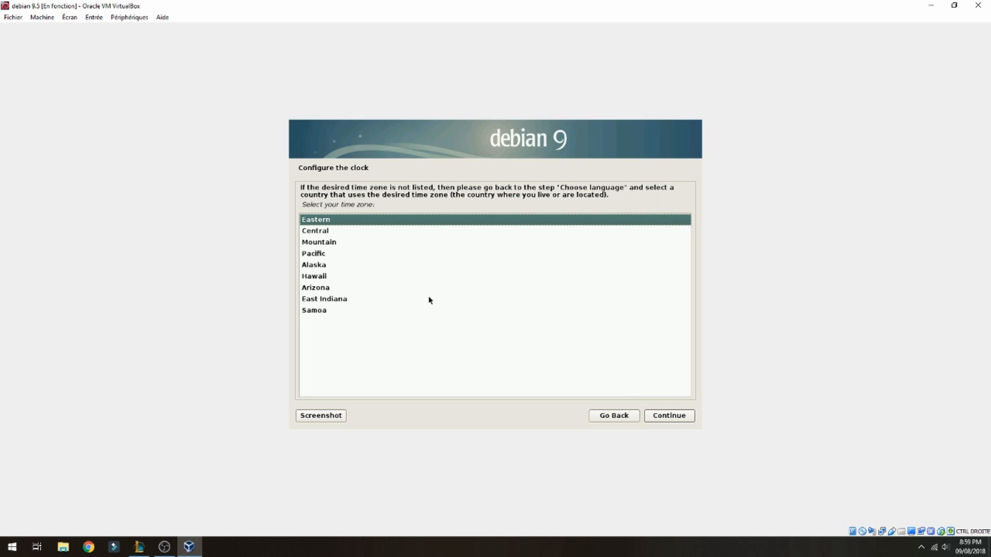
mouse_move(335, 309)
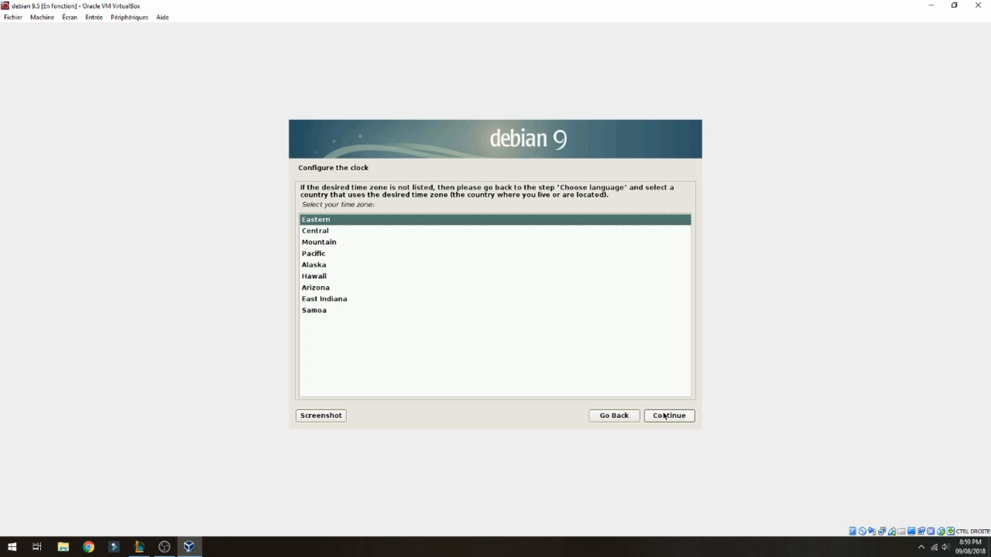
- Accept the Eastern time zone and continue to partitioning
click(669, 416)
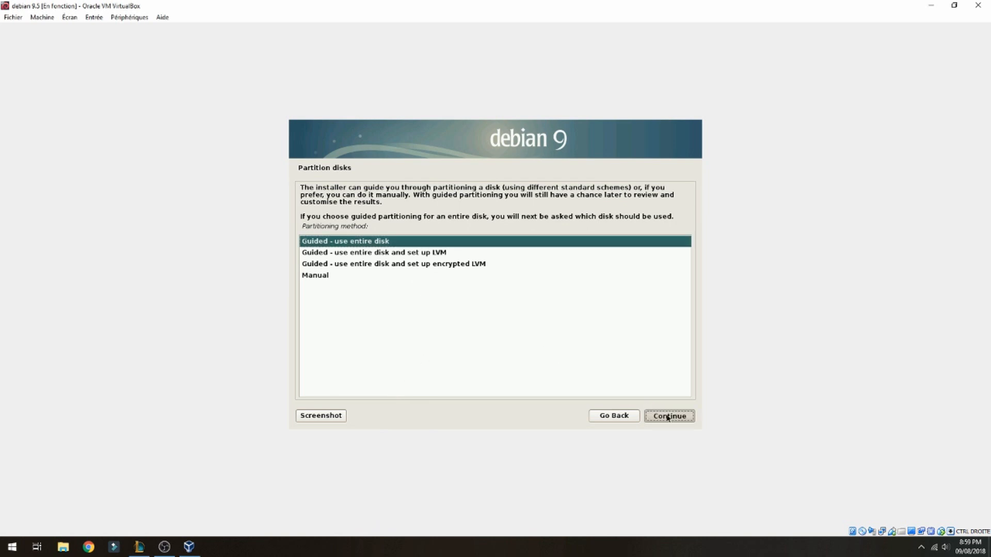
- Use guided partitioning of the whole 32.3 GB disk with all files in one partition
click(669, 416)
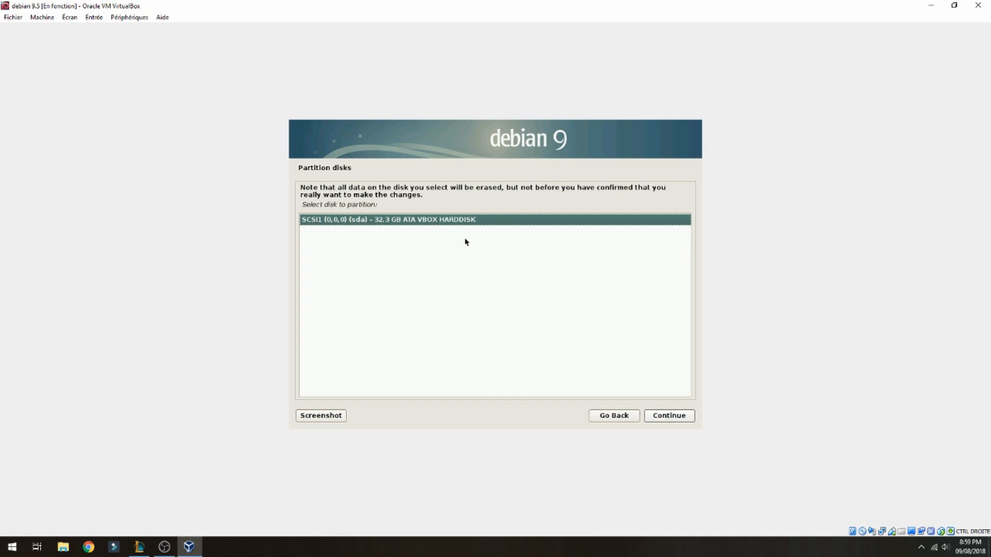
click(669, 416)
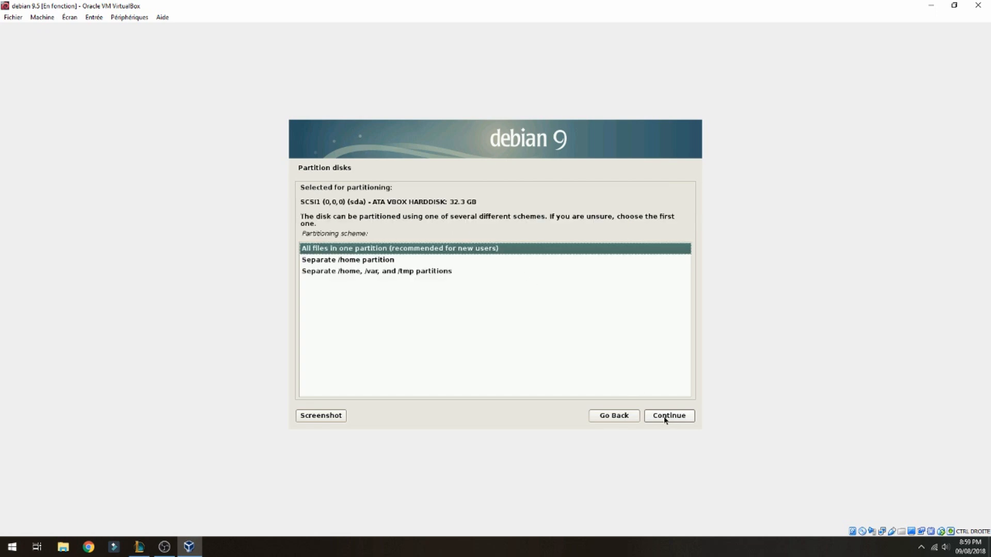
mouse_move(382, 265)
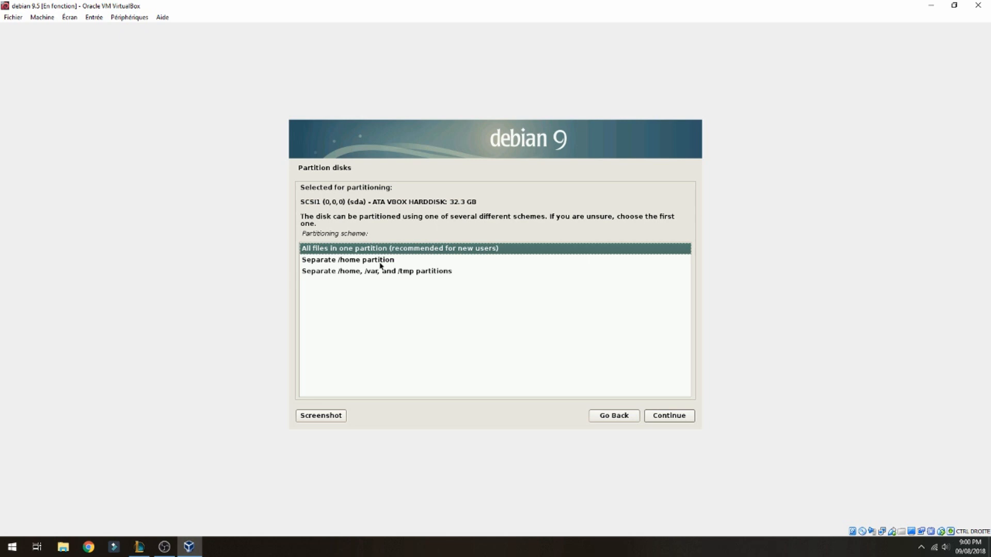
mouse_move(464, 287)
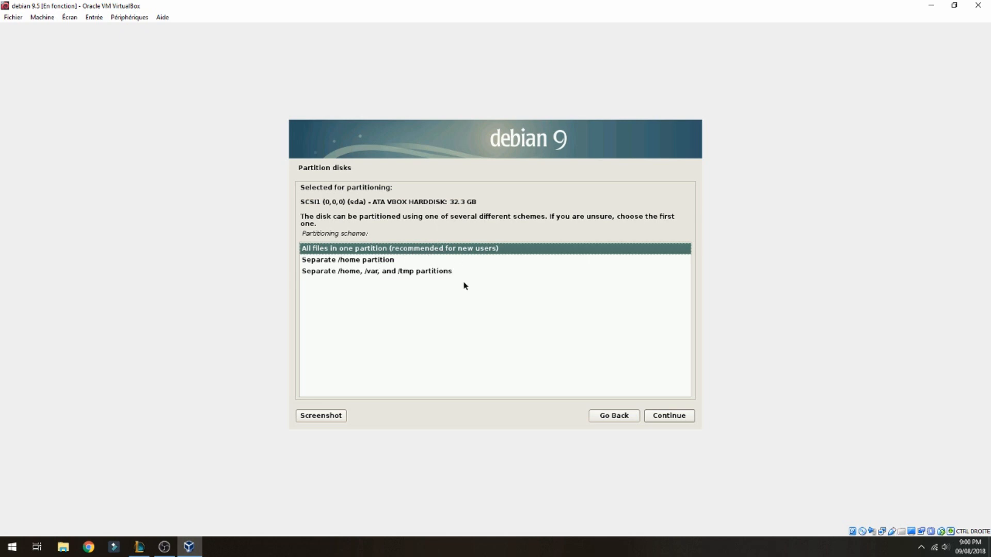
mouse_move(362, 263)
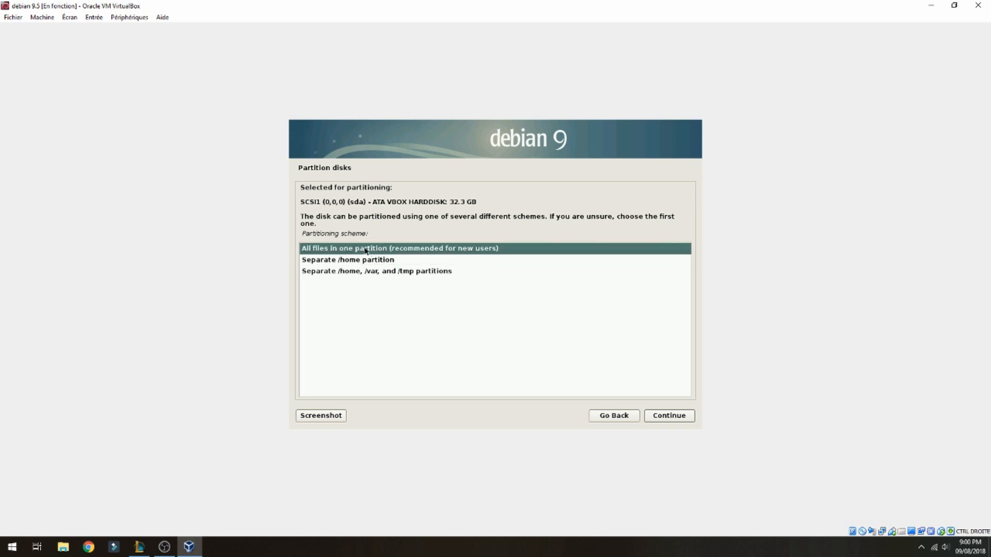
click(669, 416)
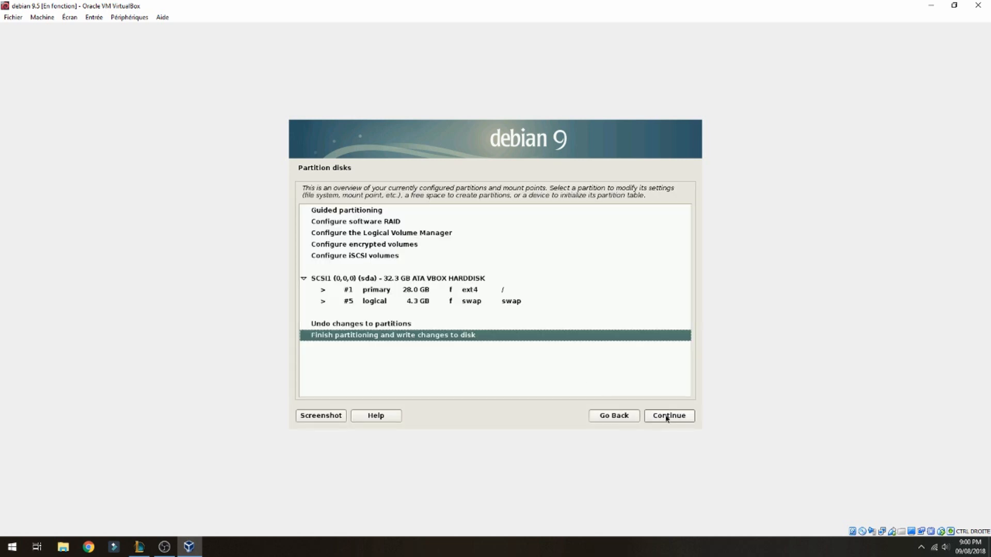
click(669, 416)
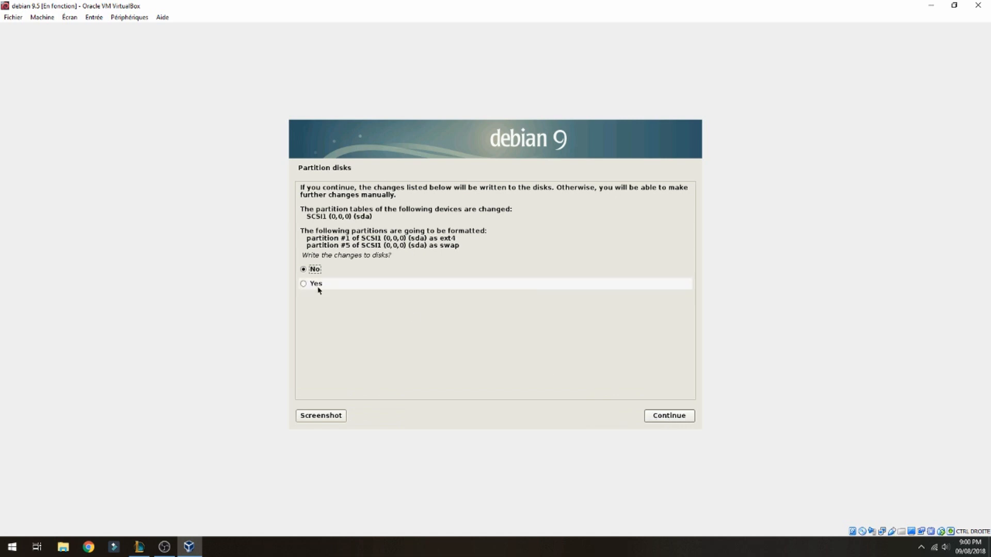
- Answer Yes to write the partition changes to disk and start installing
click(303, 283)
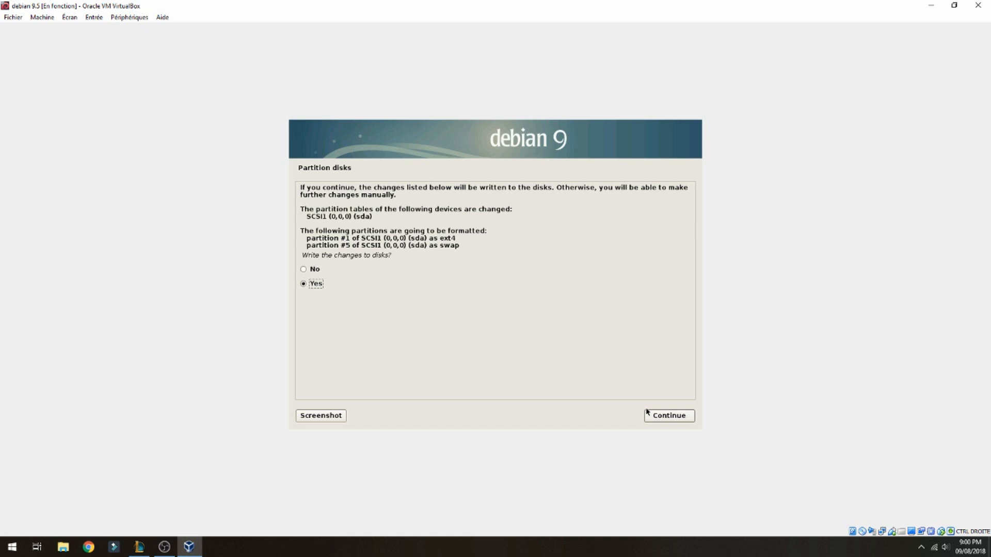
click(669, 415)
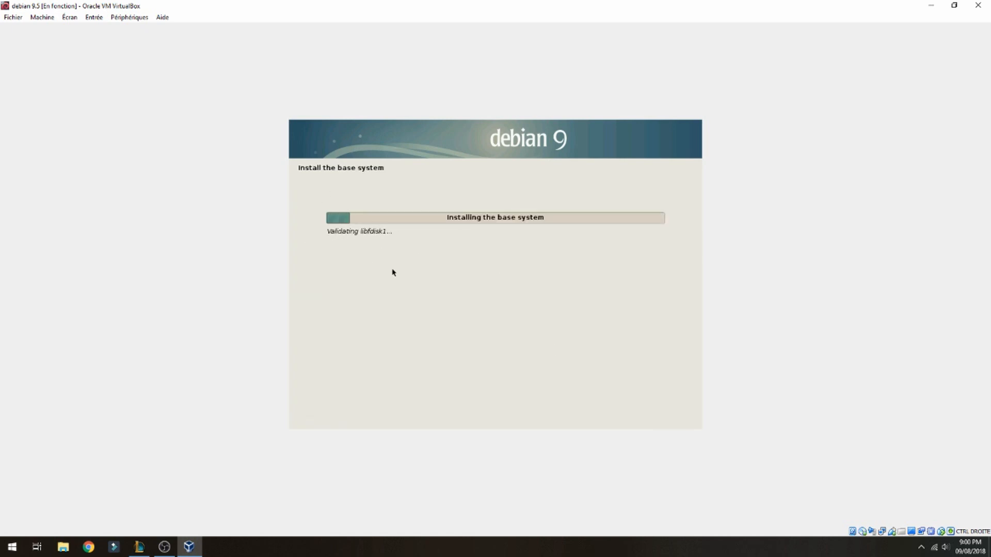
mouse_move(413, 277)
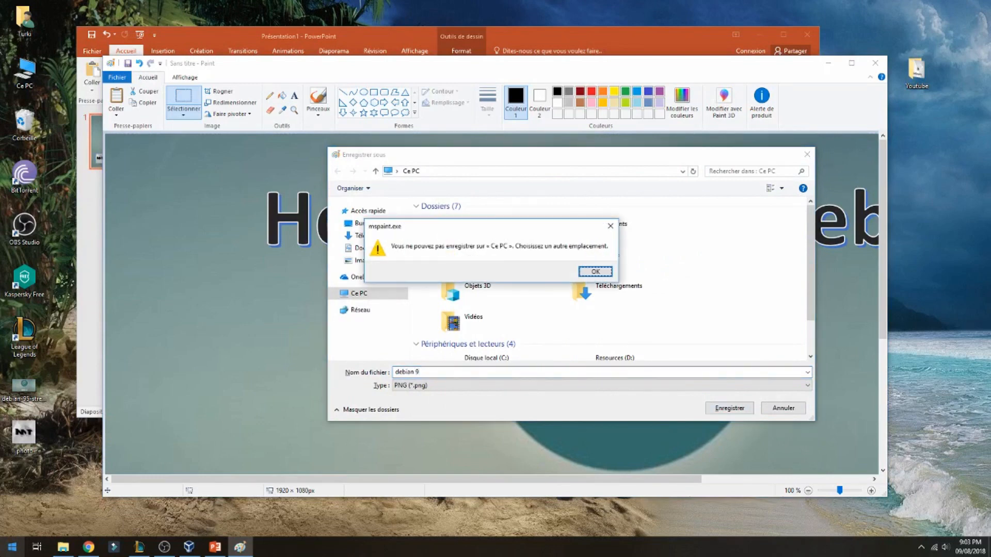
- Dismiss the save error, save the image to the desktop, and return to the VM window
click(594, 271)
text(.5)
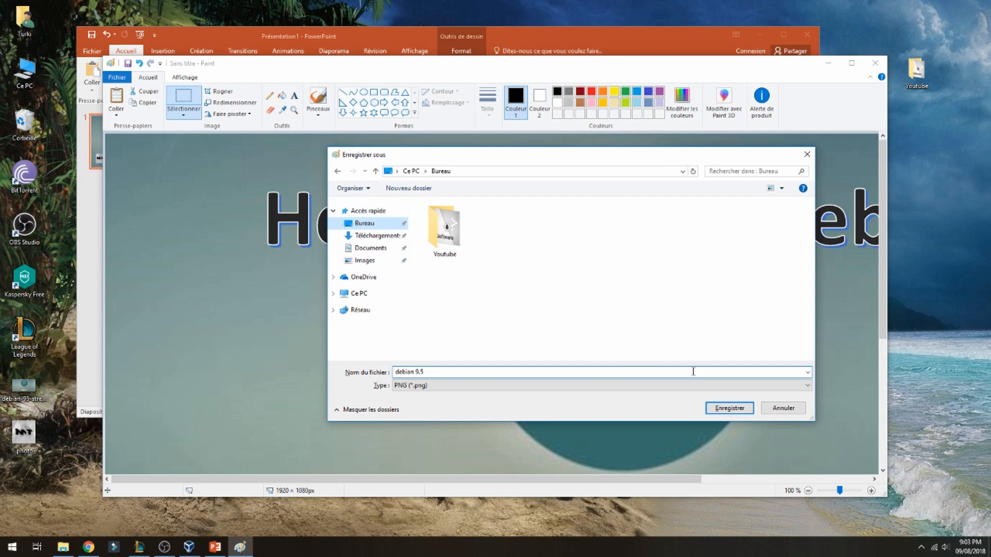
click(729, 407)
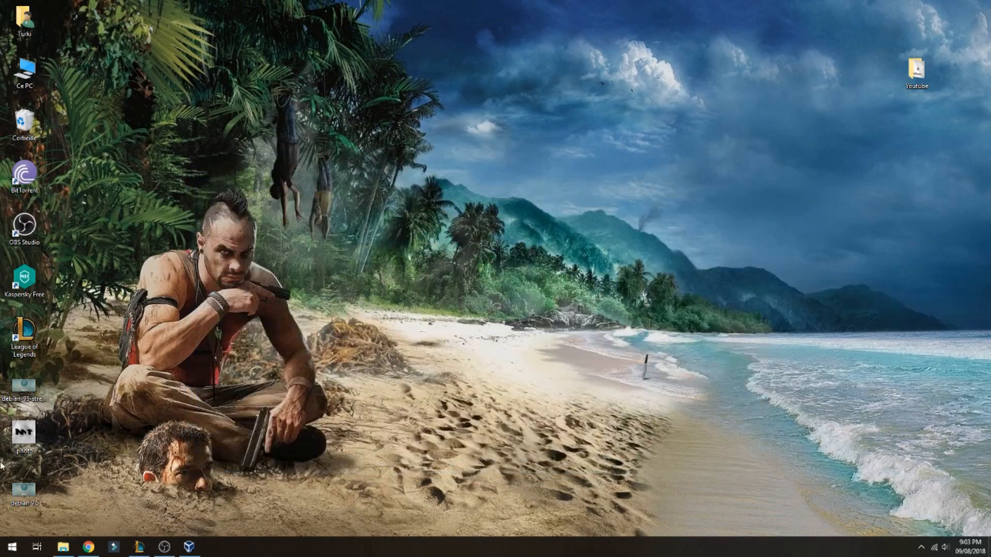
mouse_move(403, 349)
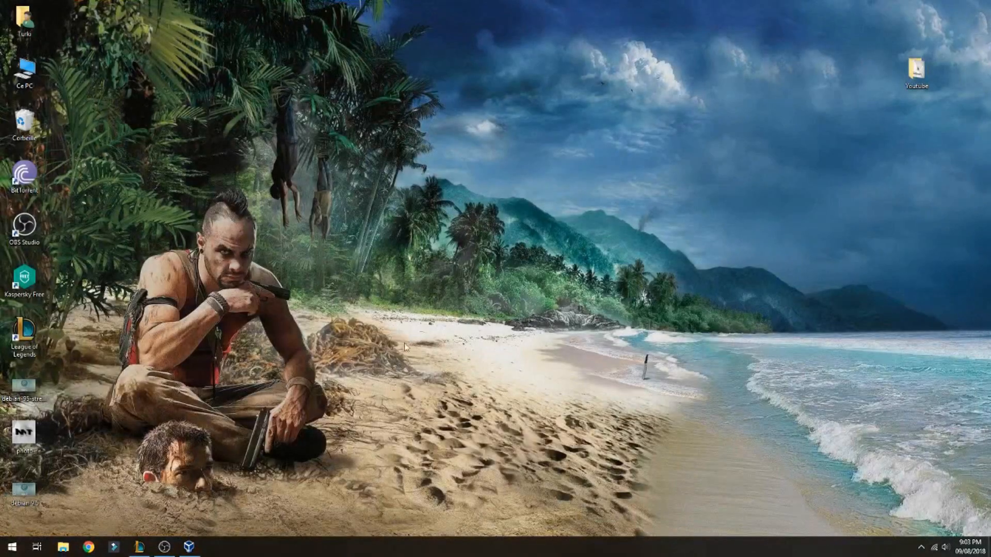
click(190, 547)
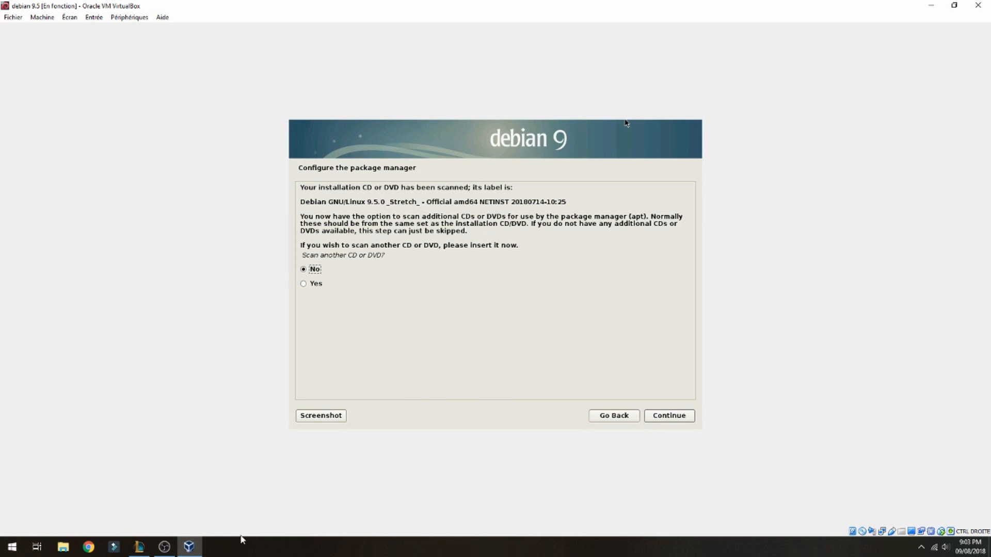
- Skip scanning another disc and choose the United States ftp.us.debian.org mirror with no HTTP proxy
click(164, 547)
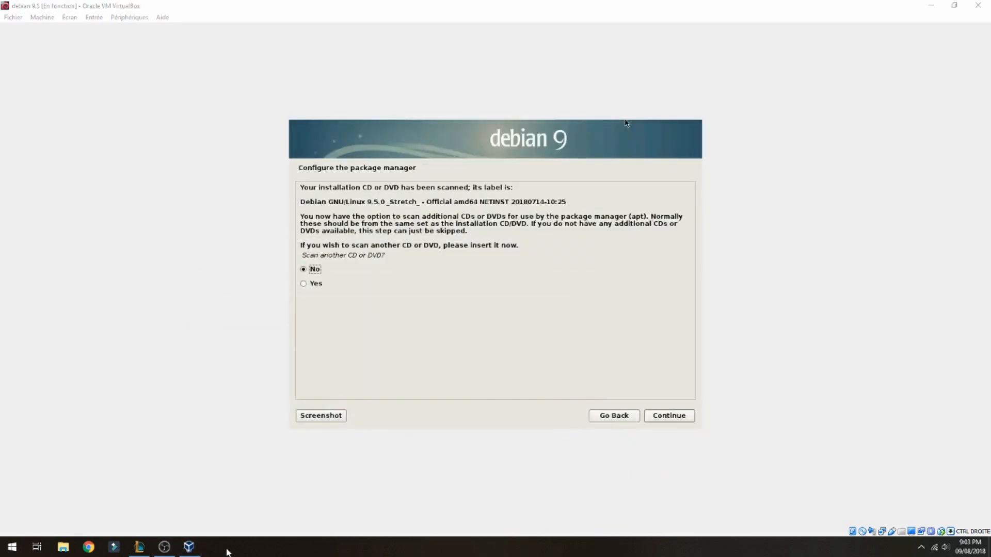
mouse_move(279, 427)
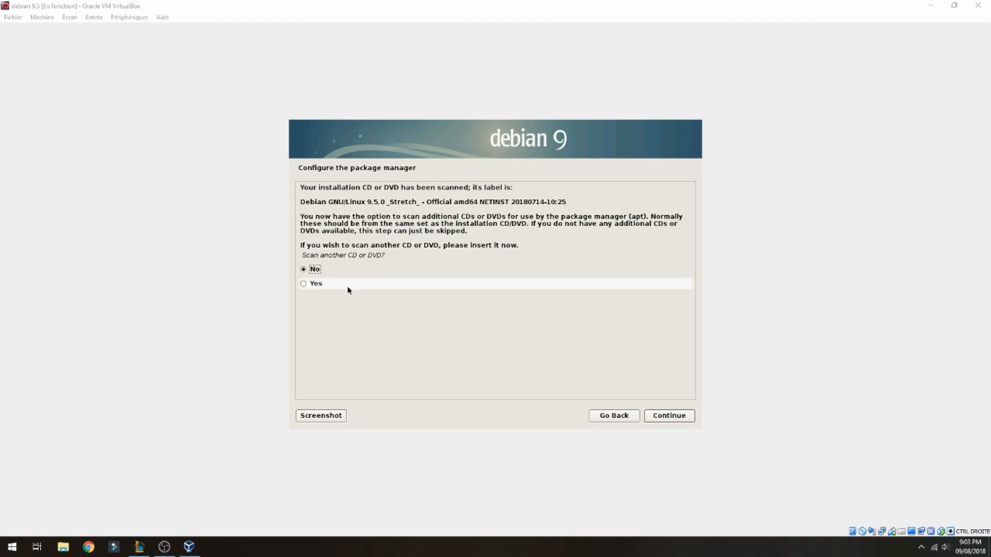
click(669, 415)
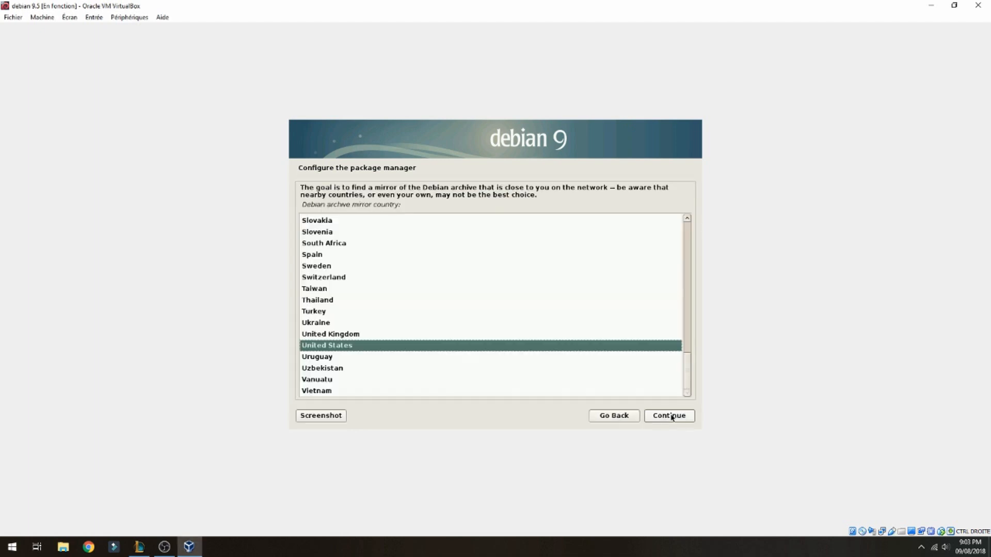
mouse_move(469, 338)
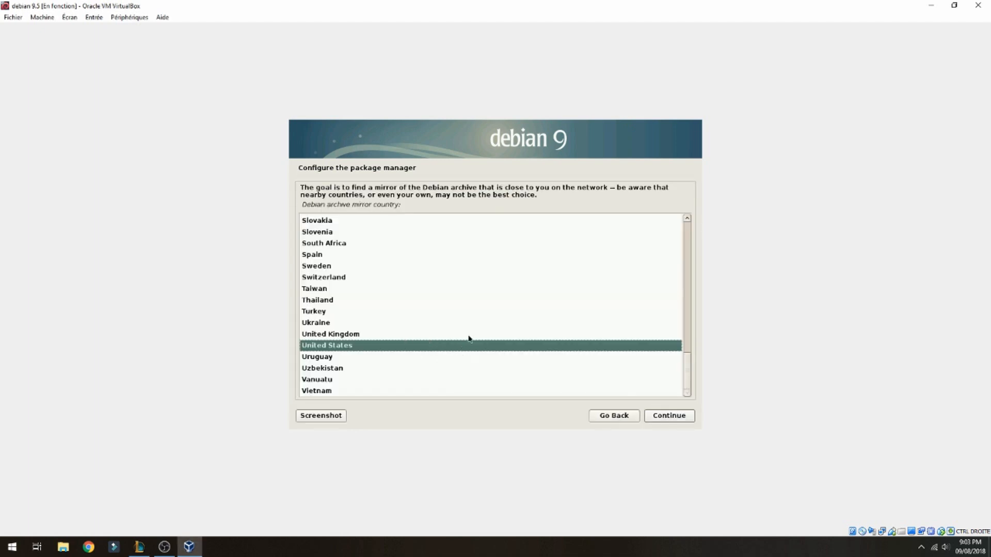
mouse_move(623, 409)
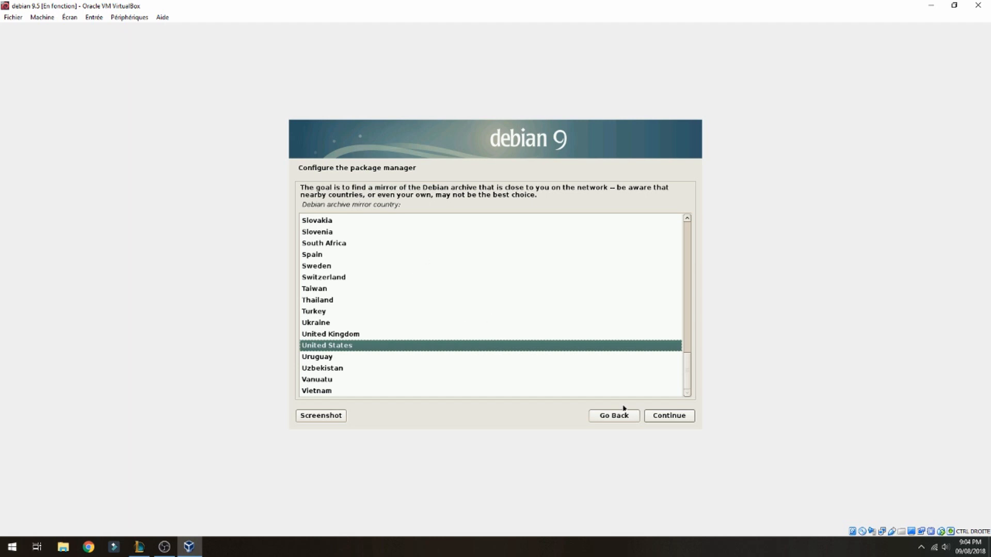
click(669, 415)
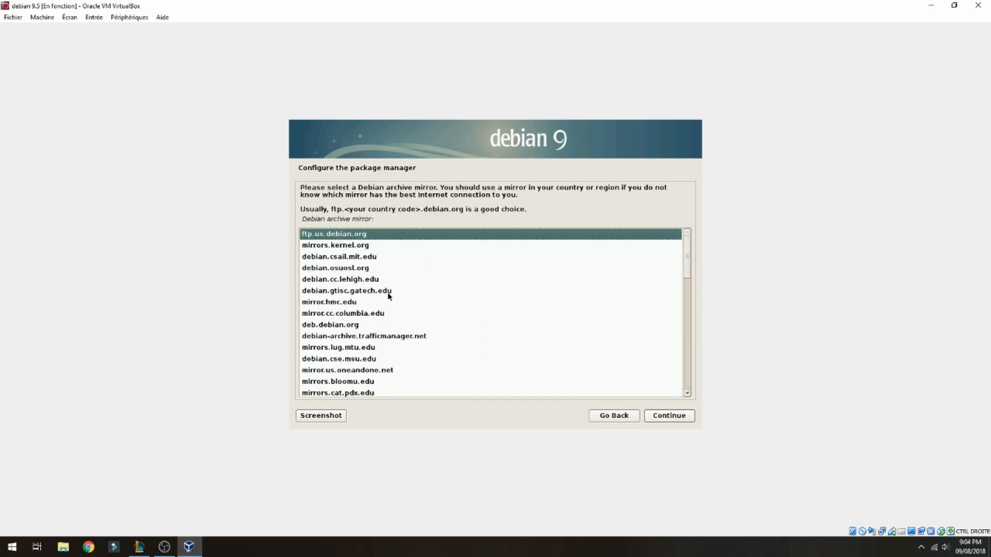
click(669, 415)
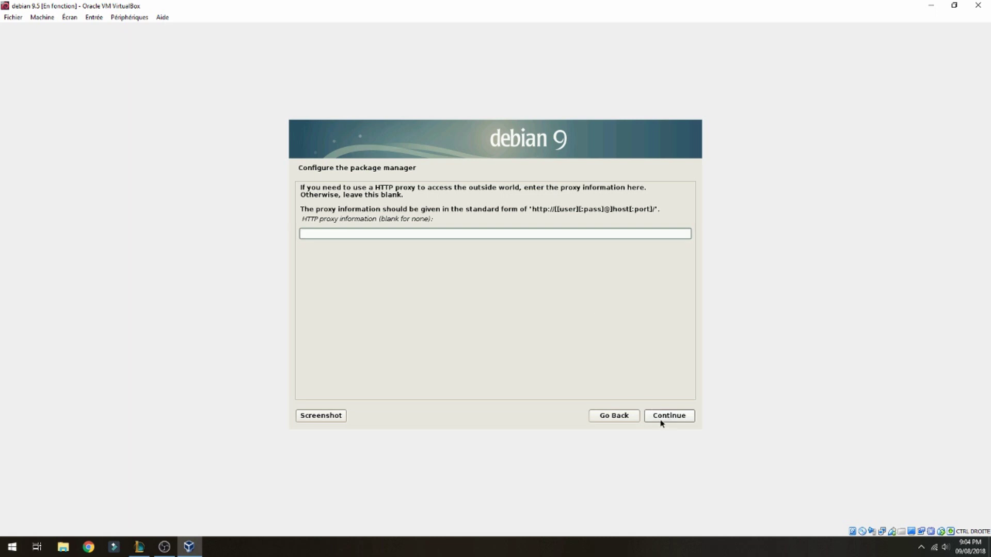
click(669, 416)
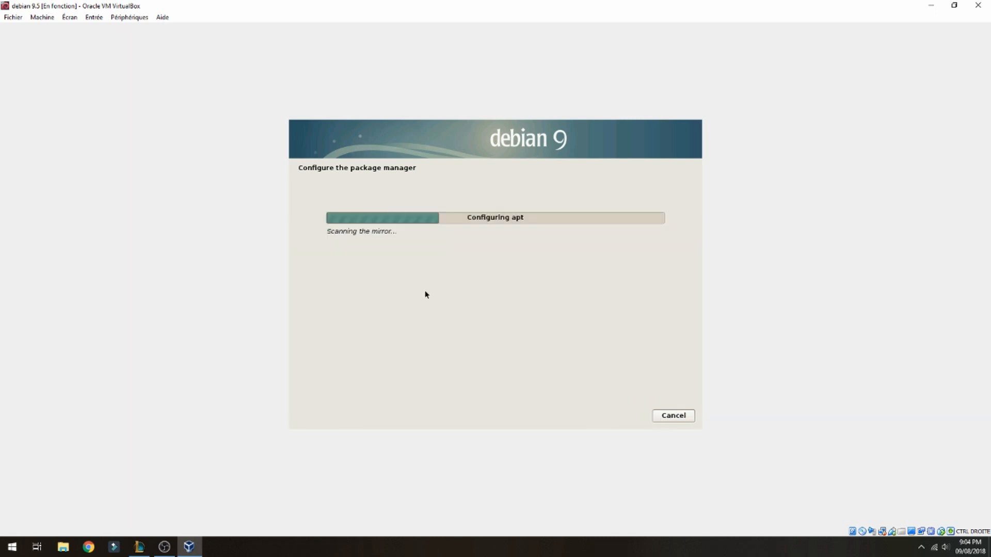
mouse_move(351, 264)
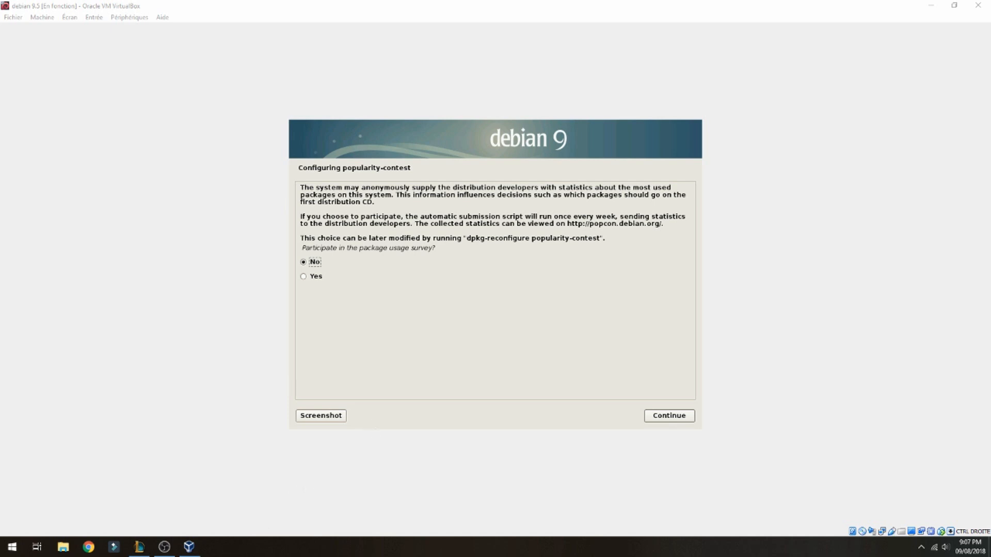
mouse_move(494, 313)
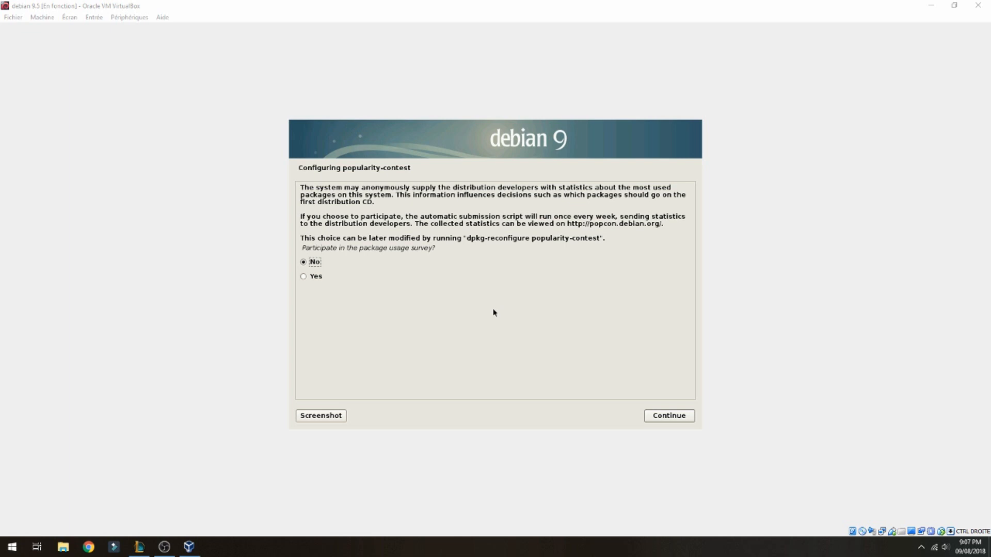
mouse_move(521, 273)
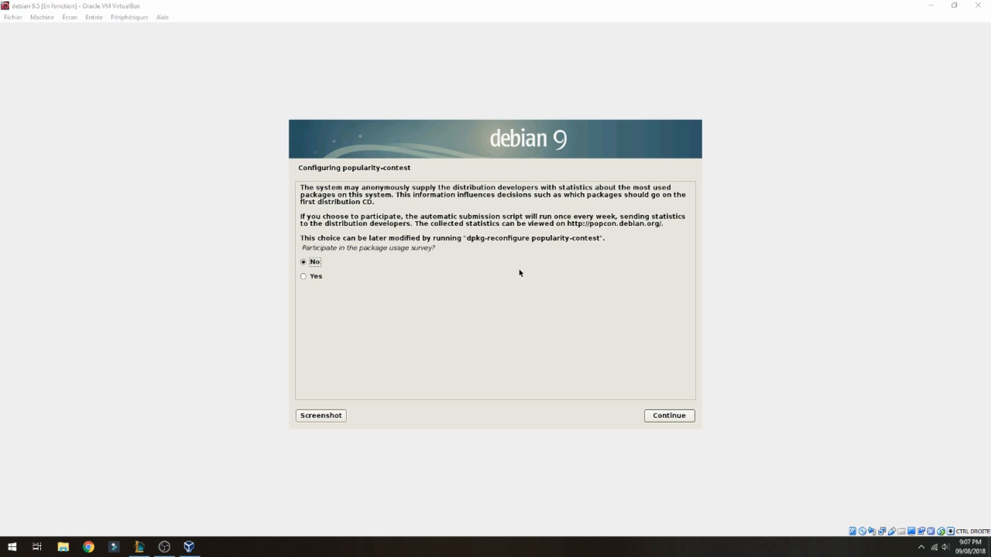
mouse_move(590, 211)
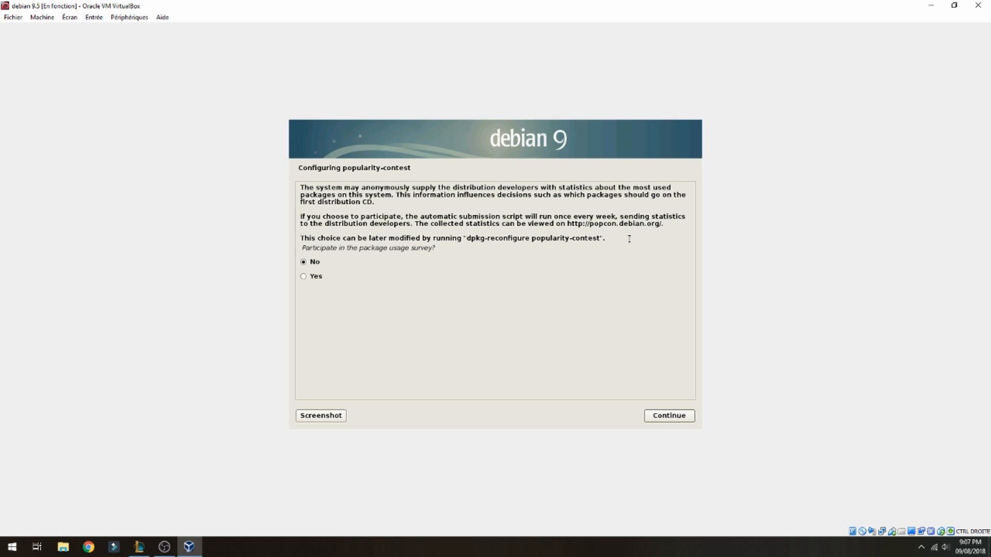
mouse_move(566, 241)
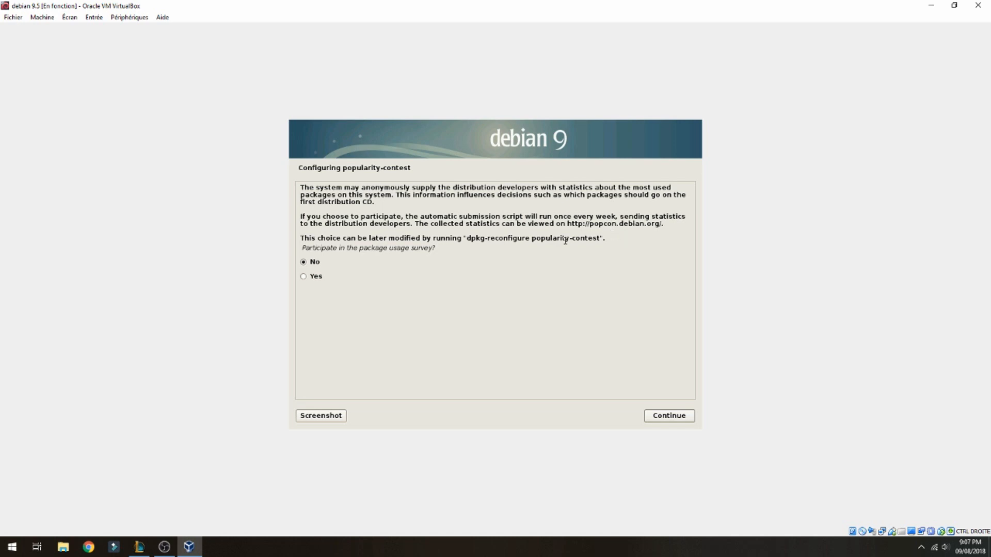
mouse_move(562, 257)
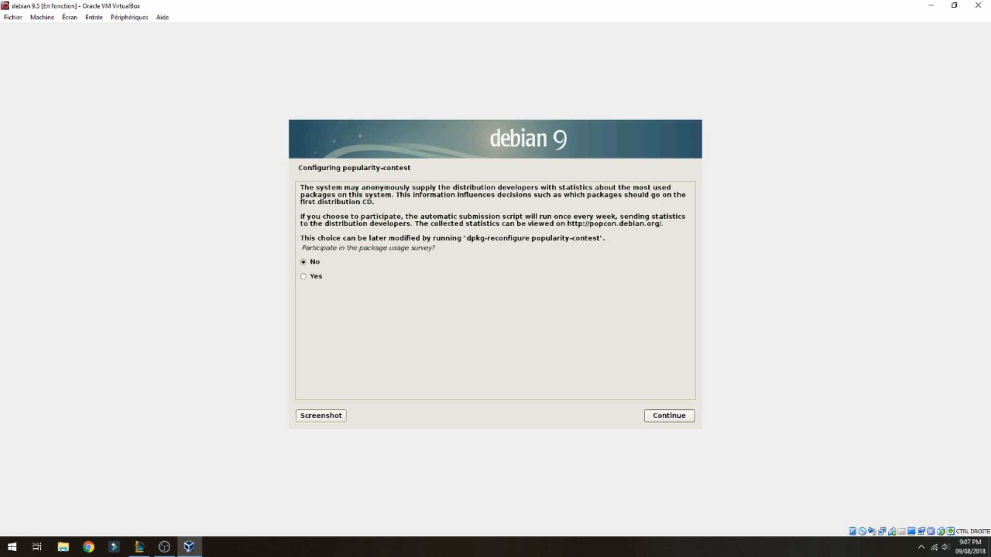
mouse_move(322, 281)
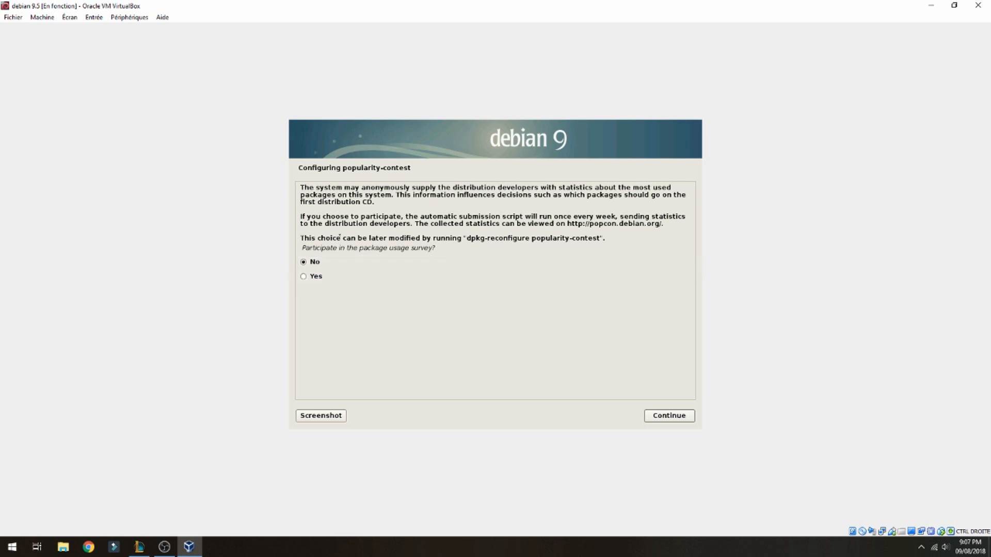
mouse_move(455, 257)
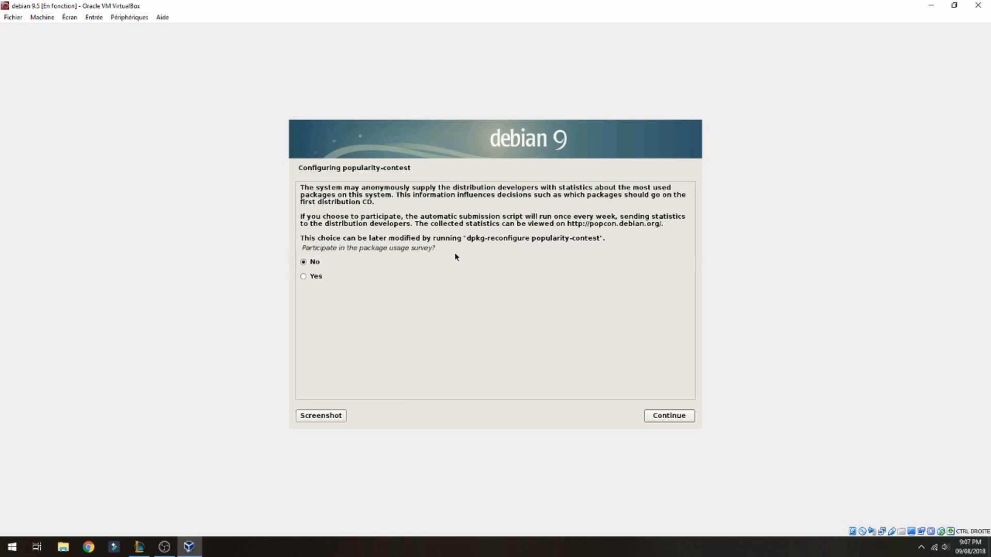
mouse_move(338, 247)
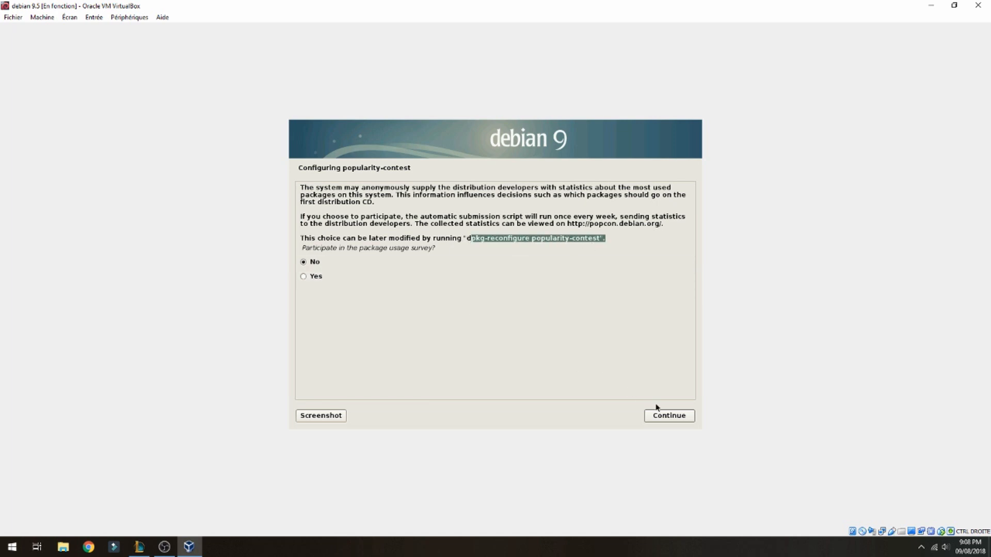
- Decline the popularity-contest package usage survey and continue
click(669, 415)
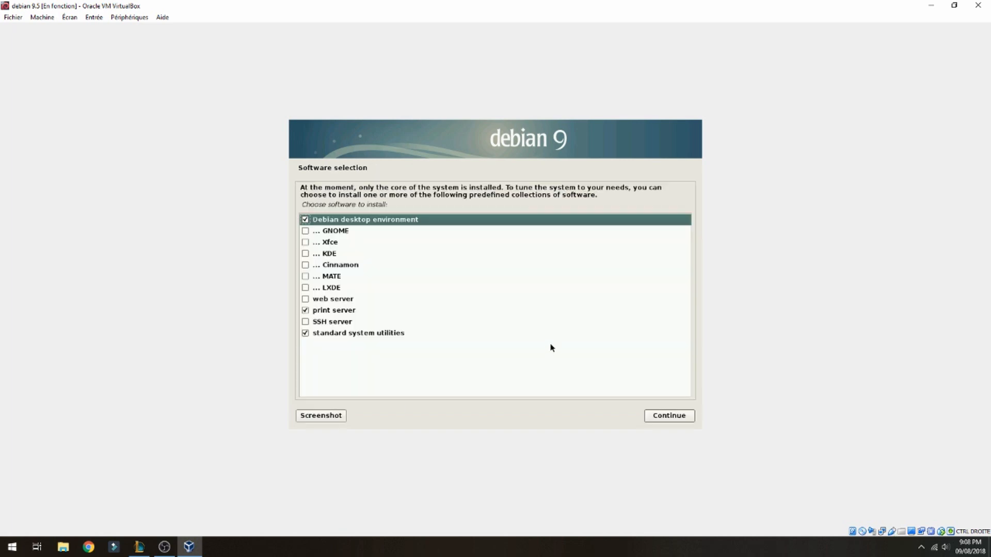
mouse_move(394, 310)
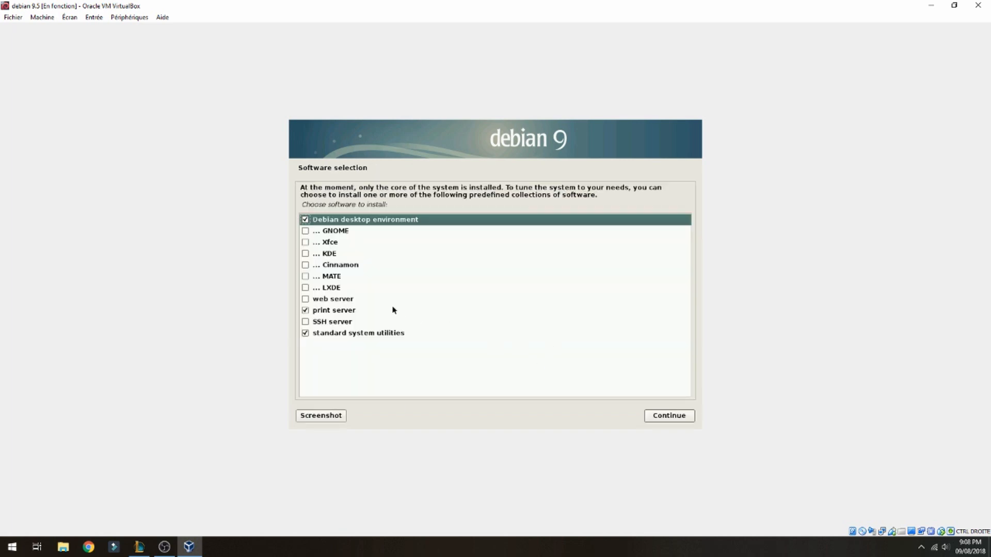
mouse_move(345, 235)
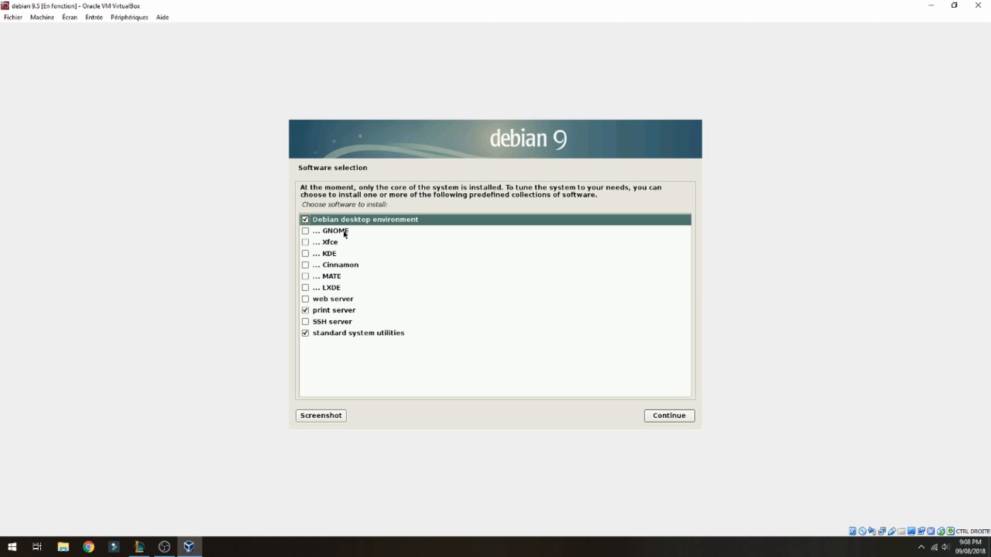
mouse_move(310, 243)
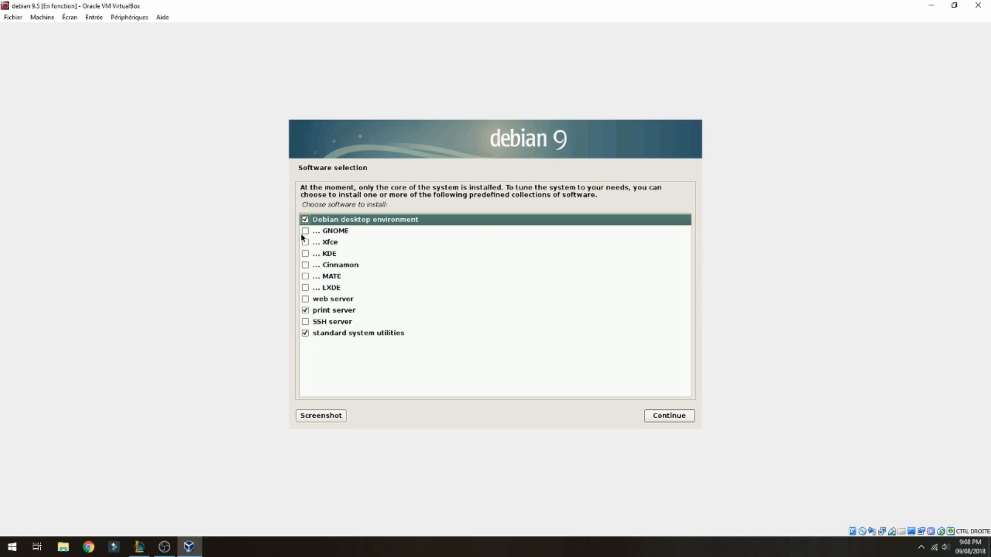
- Tick GNOME in Software selection and continue to start installing it
click(305, 231)
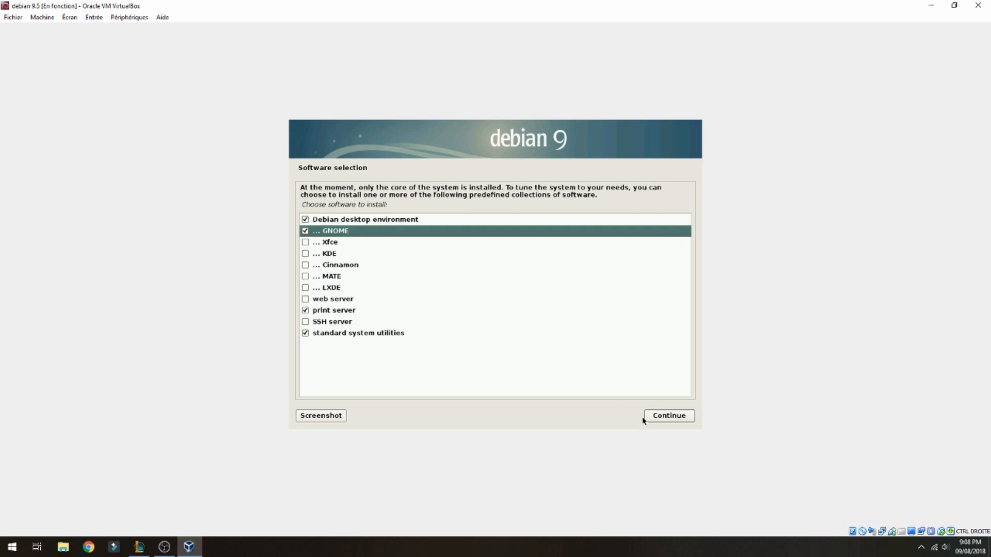
click(669, 416)
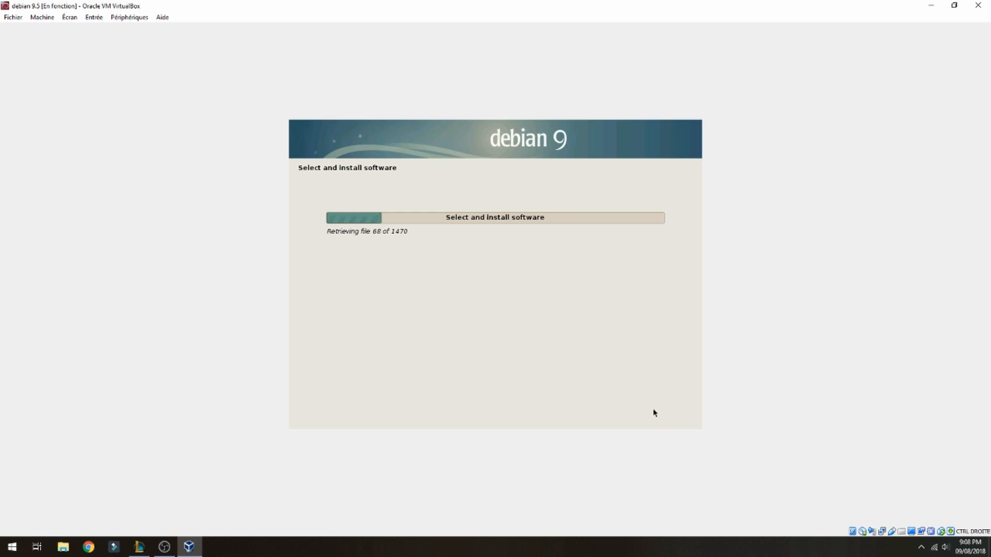
mouse_move(565, 376)
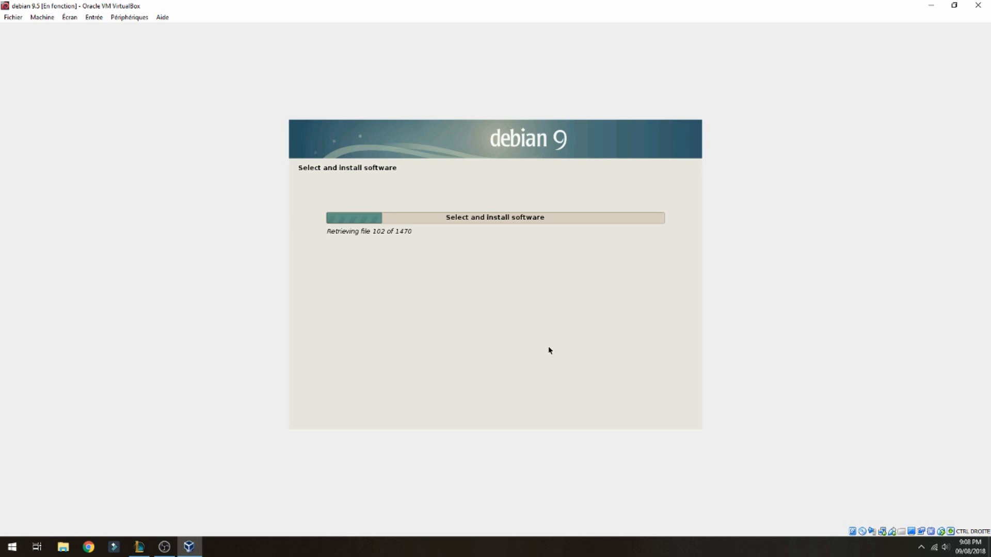
mouse_move(501, 387)
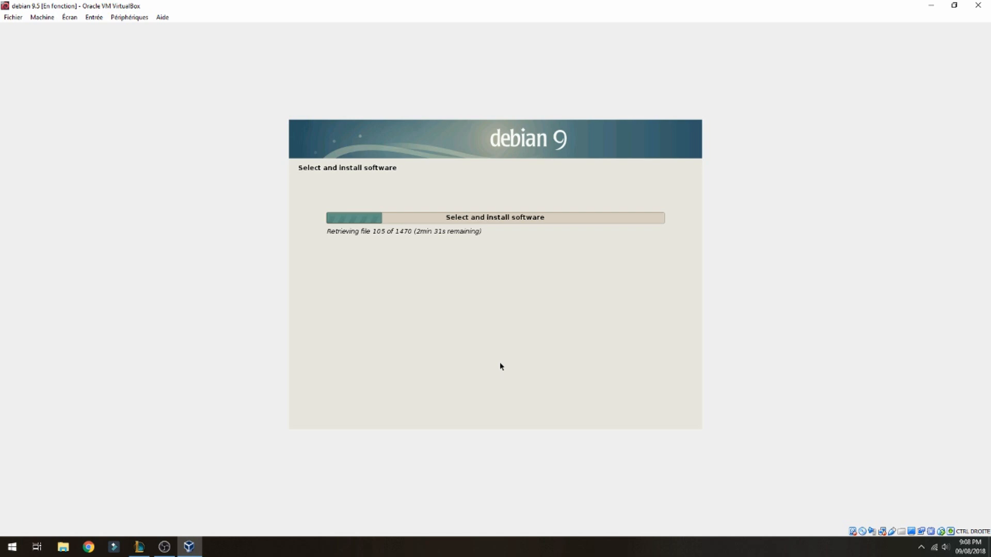
mouse_move(504, 366)
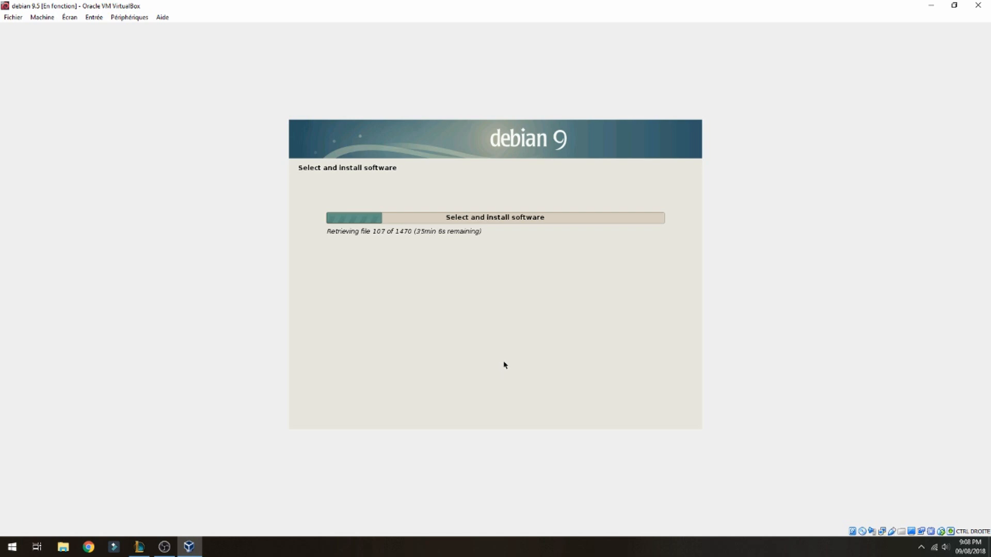
mouse_move(358, 530)
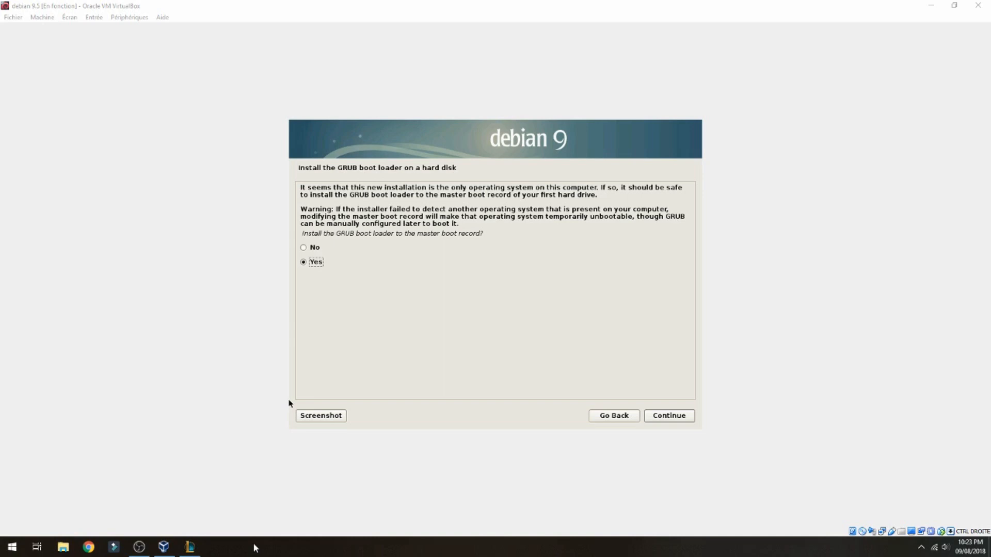
mouse_move(265, 515)
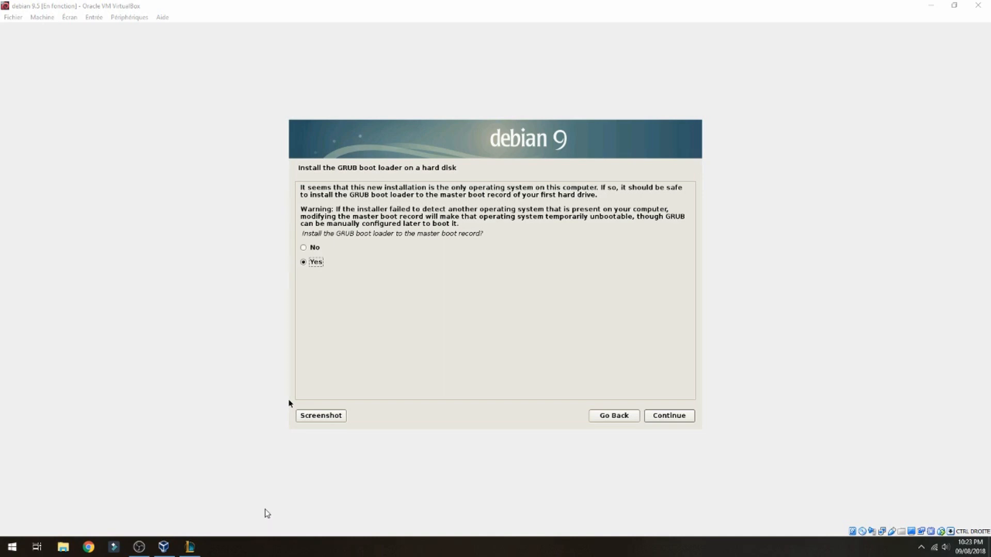
mouse_move(601, 407)
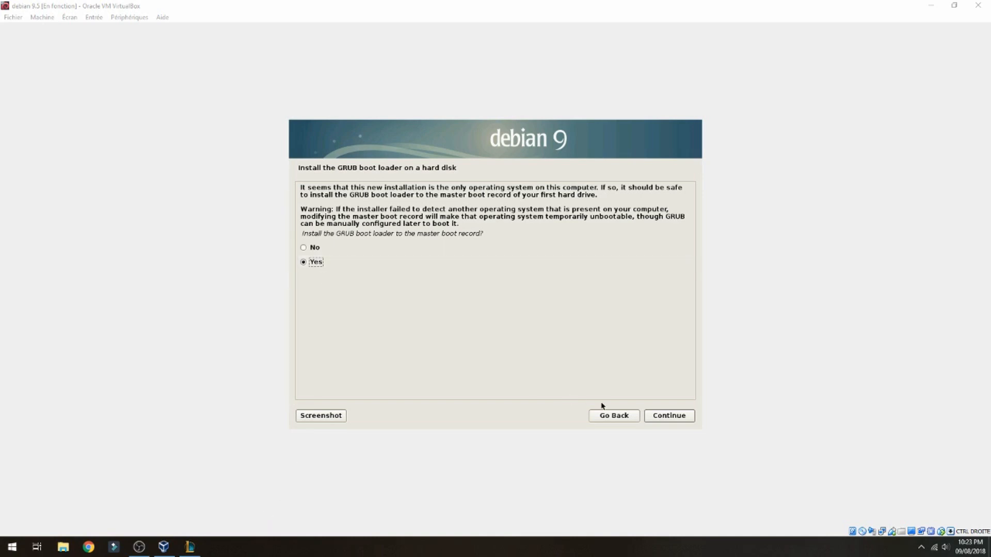
- Accept GRUB to the master boot record and choose /dev/sda as the boot device
click(669, 415)
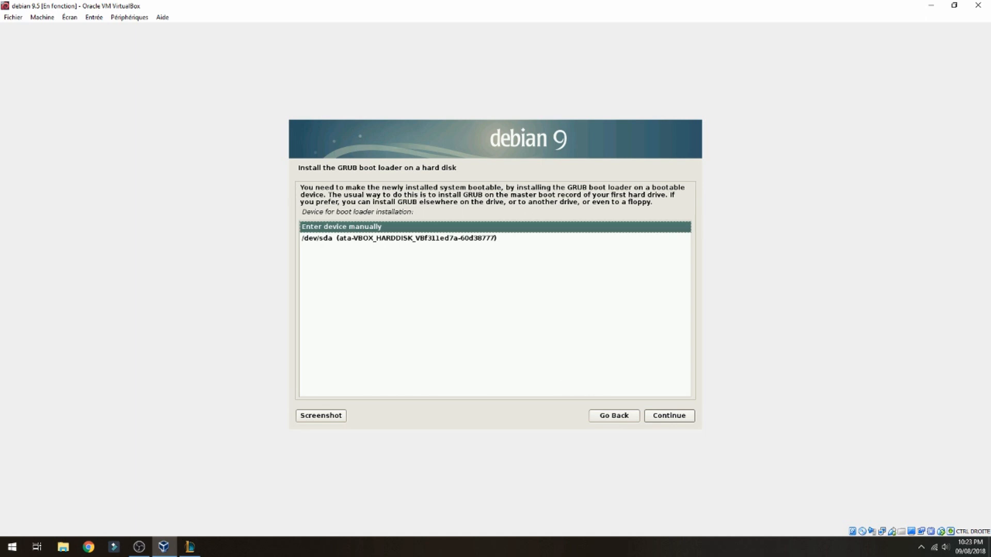
click(399, 238)
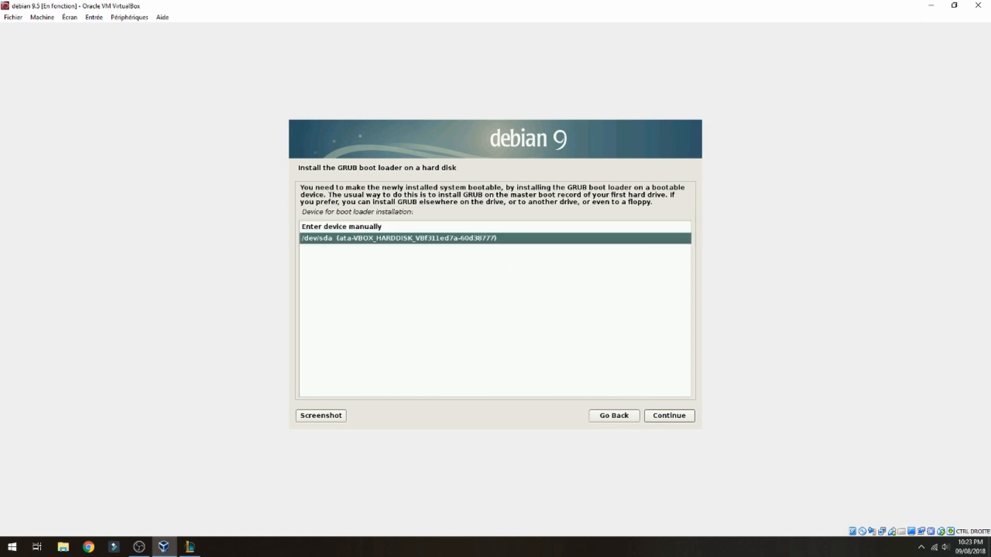
click(669, 415)
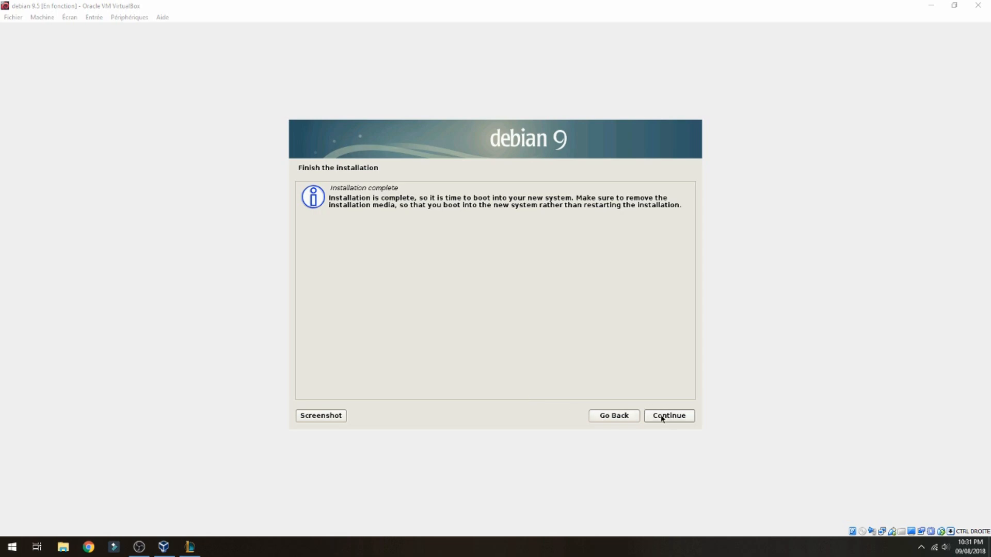
- Continue past 'Installation complete' to reboot into the new Debian system
click(669, 416)
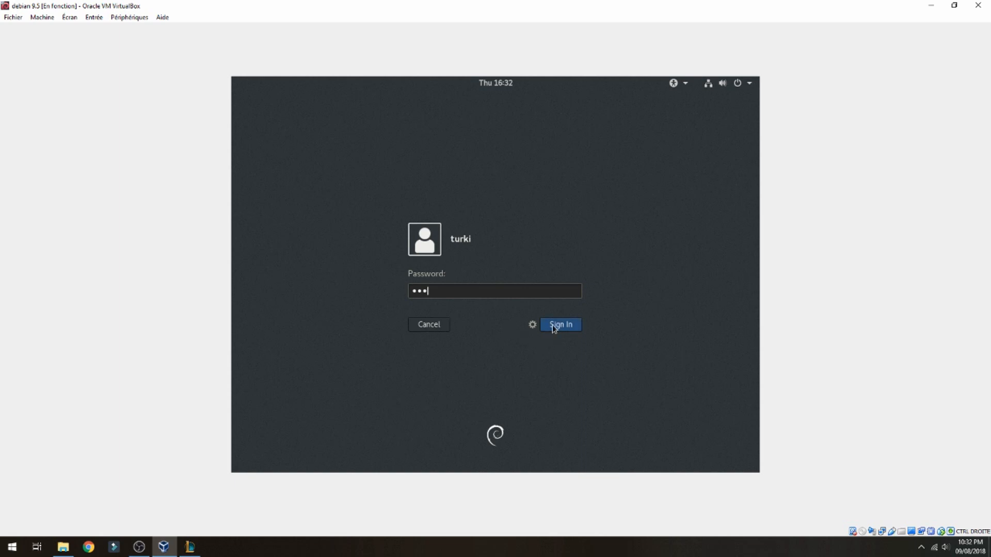
- Sign in as turki to reach the GNOME desktop
click(561, 325)
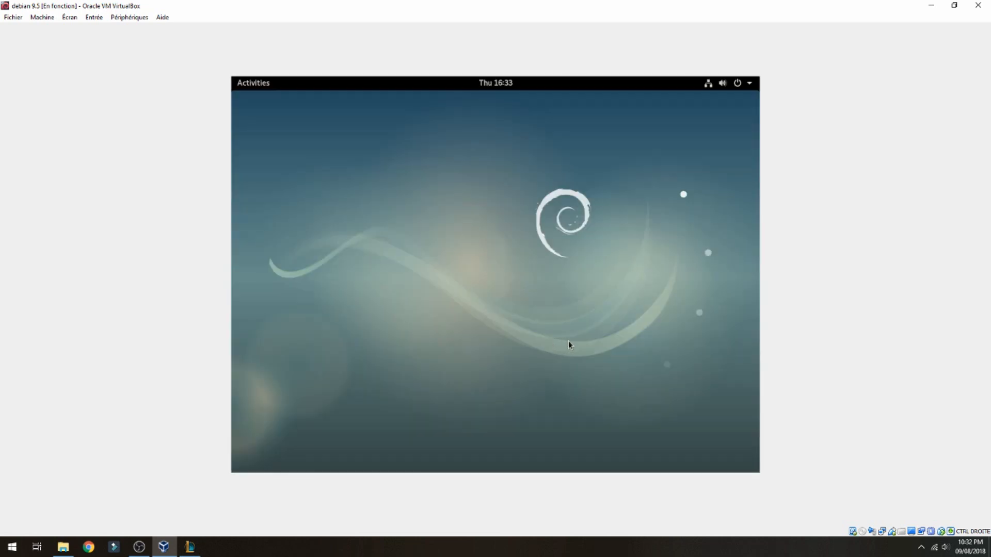
mouse_move(481, 397)
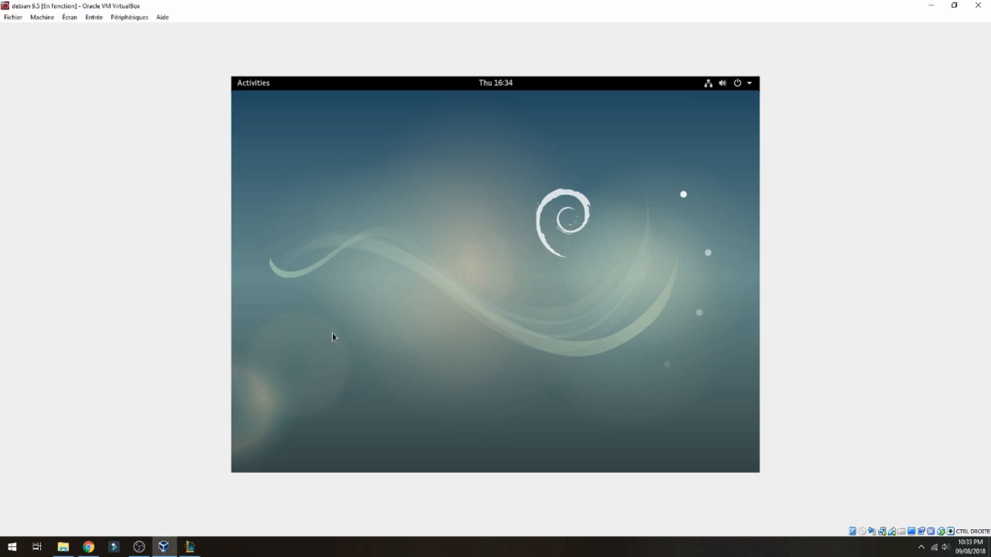
- Run cat /etc/debian_version in a terminal, read 9.5, then close the terminal
right_click(332, 338)
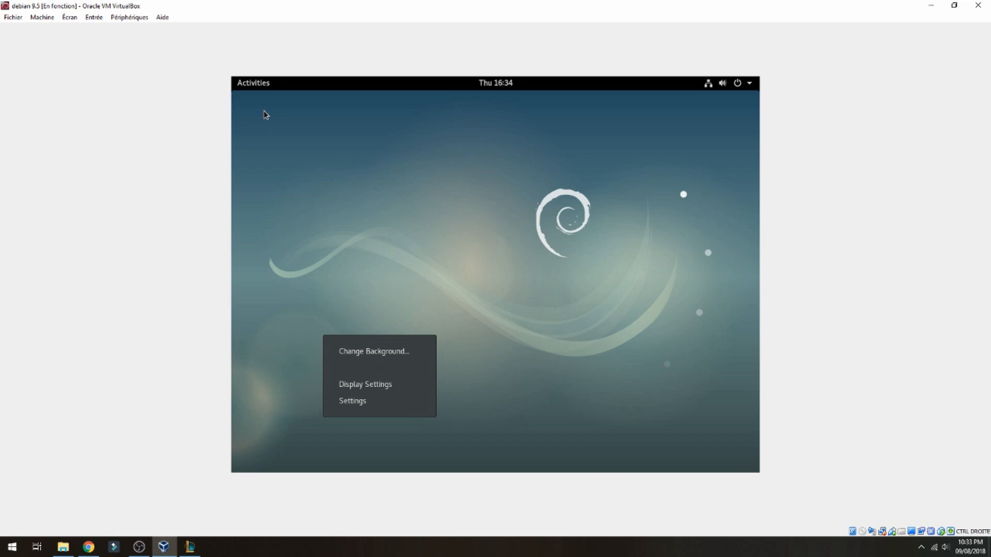
click(253, 82)
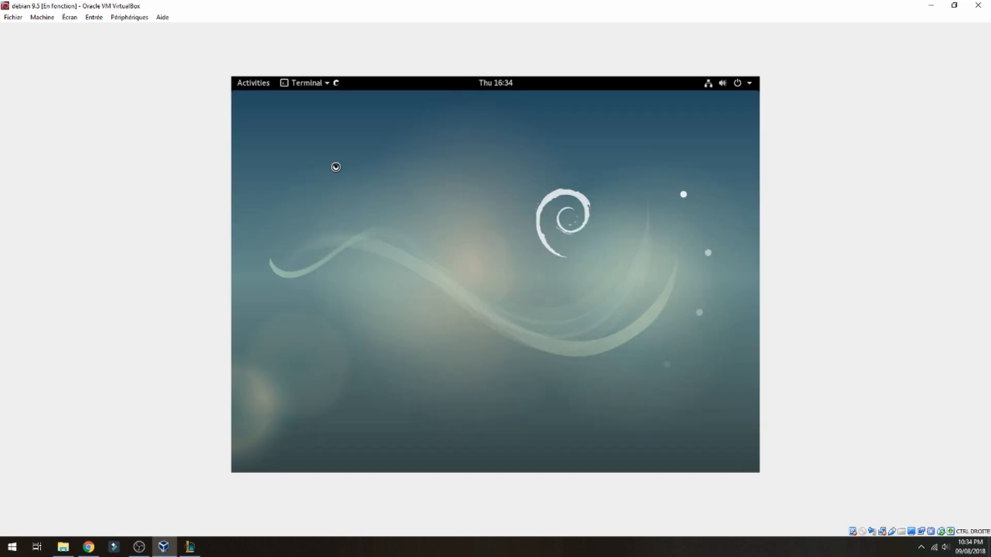
text(cat /)
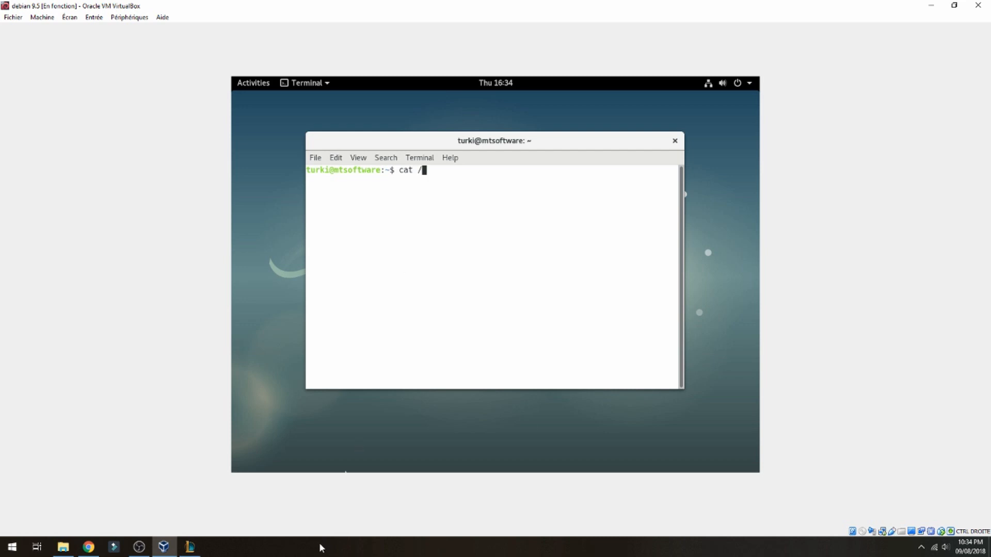
mouse_move(440, 288)
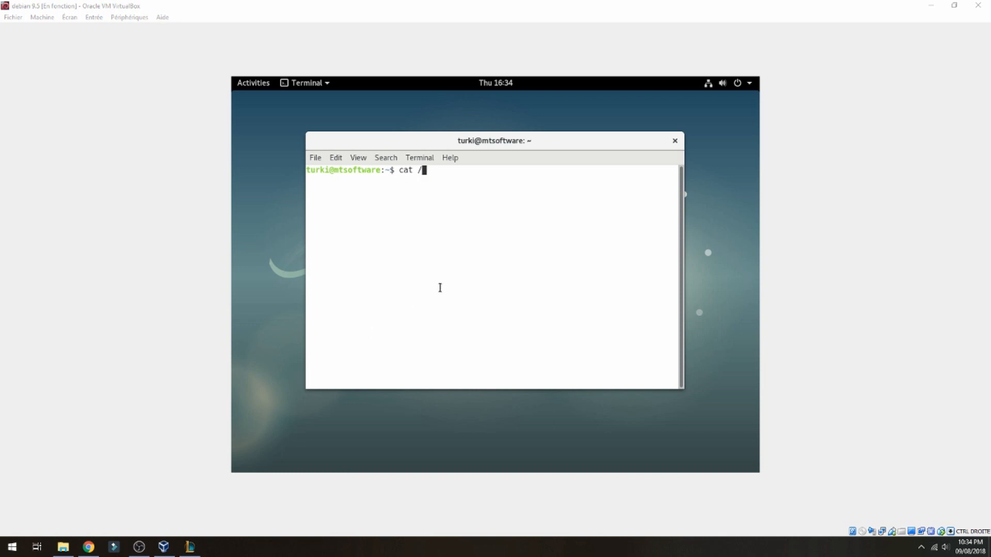
text(etc/debi)
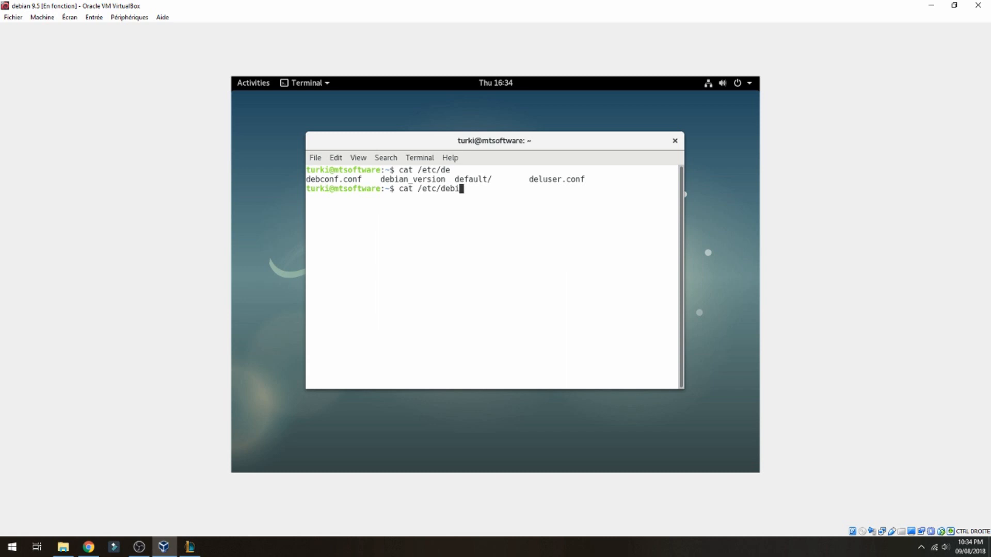
key(Enter)
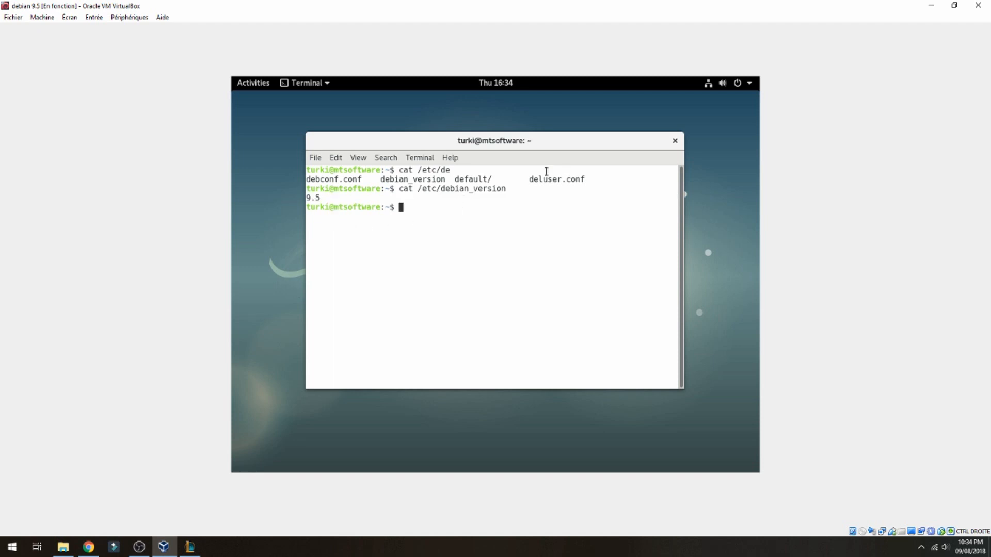
mouse_move(659, 148)
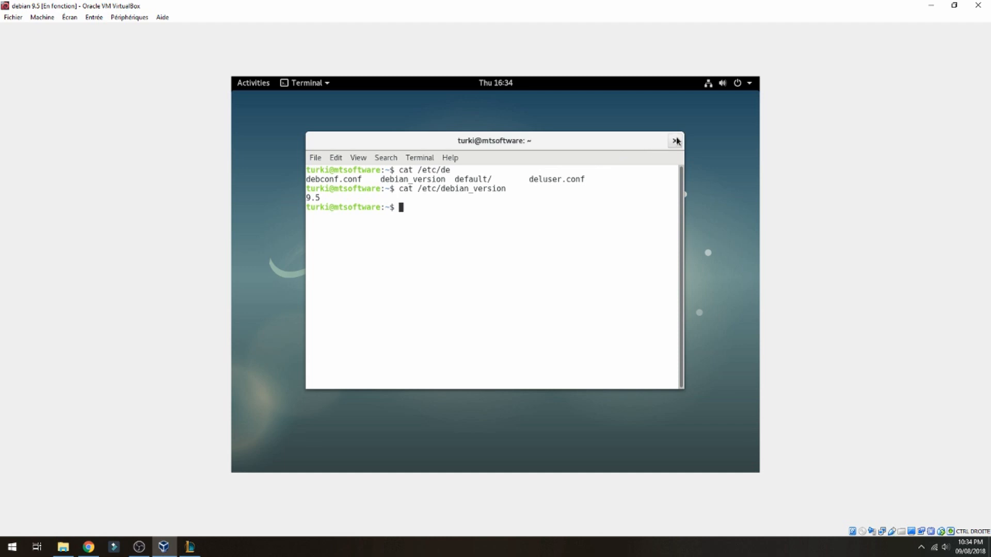
click(674, 141)
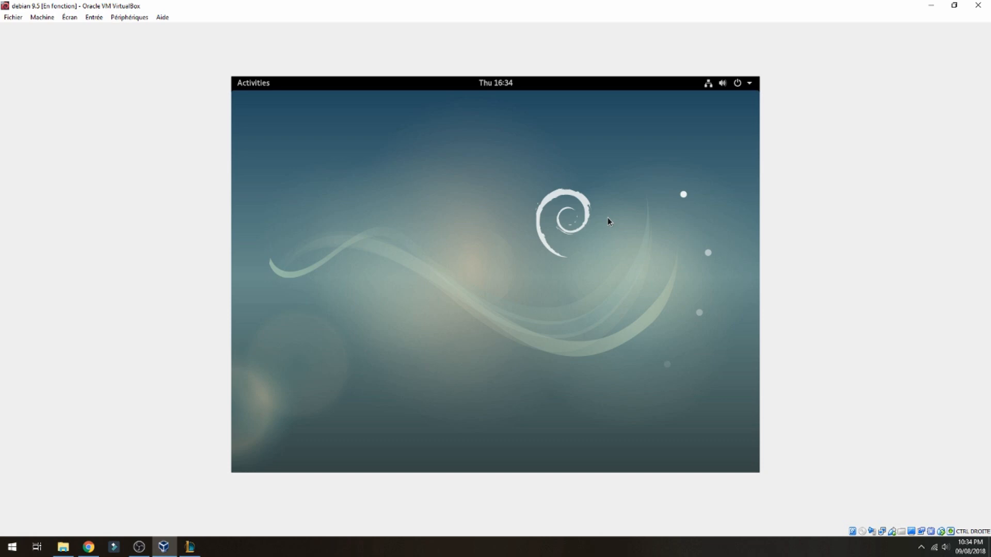